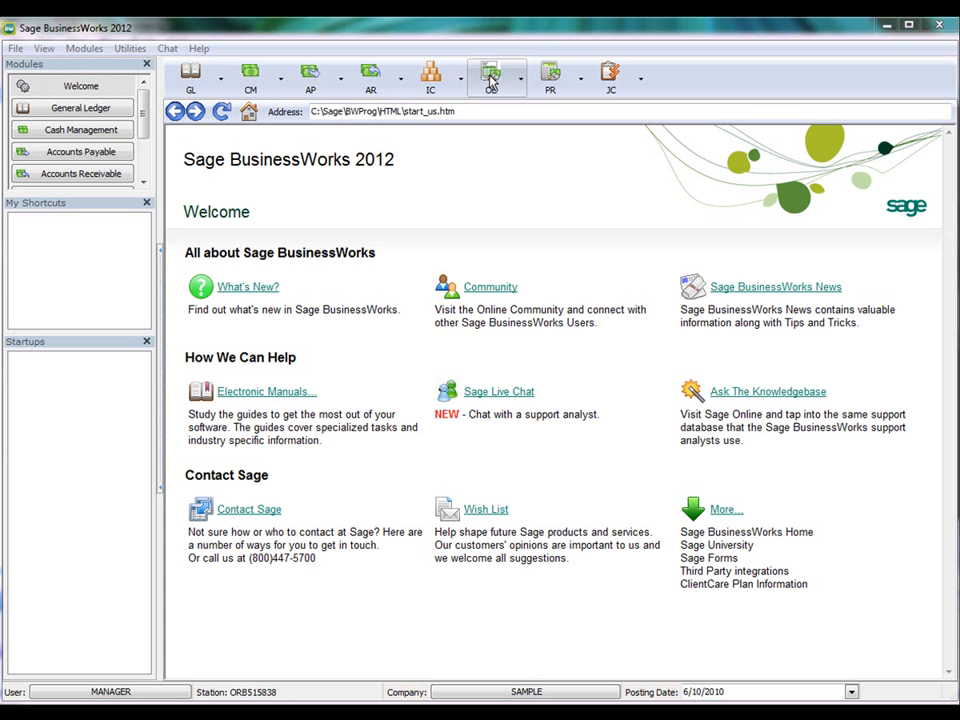
Create sales order 2278 for ETC with part 1001, accepting the low-quantity warning
click(490, 77)
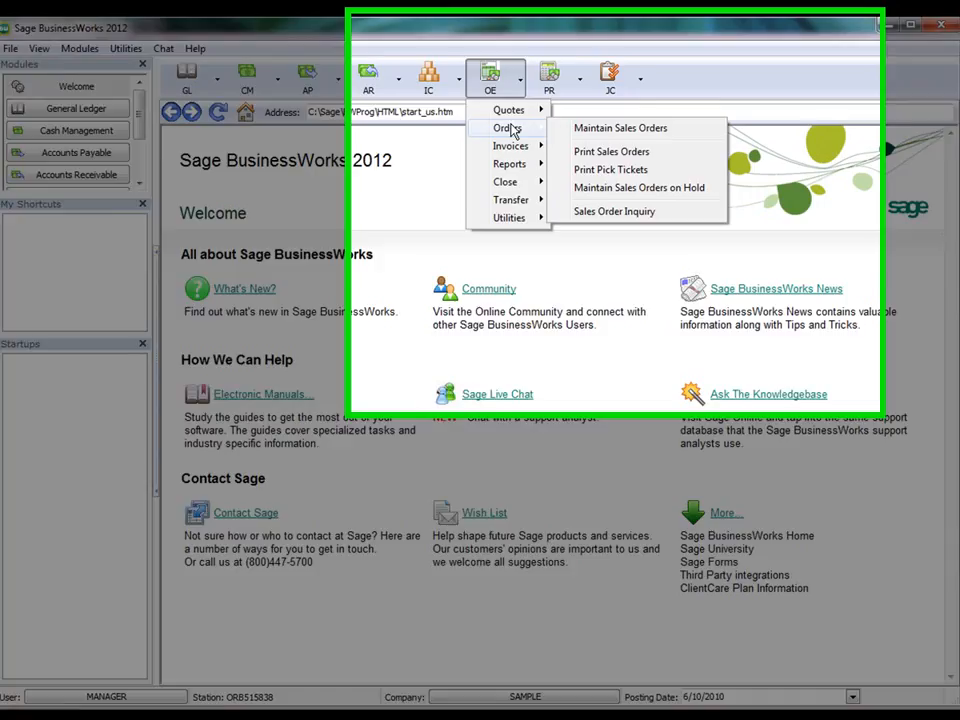
click(620, 127)
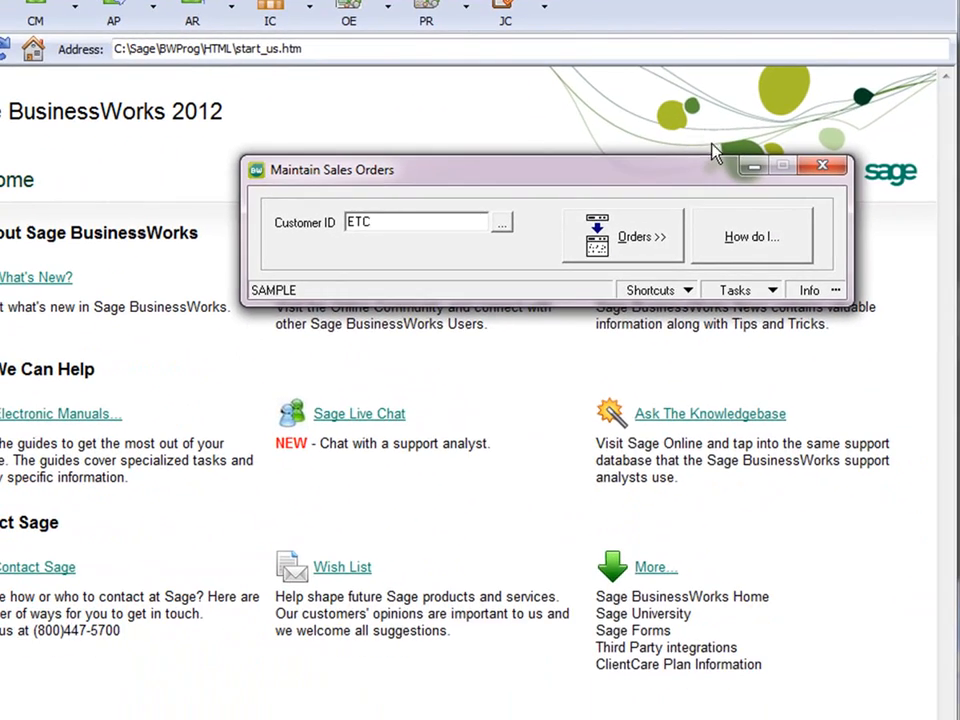
click(636, 236)
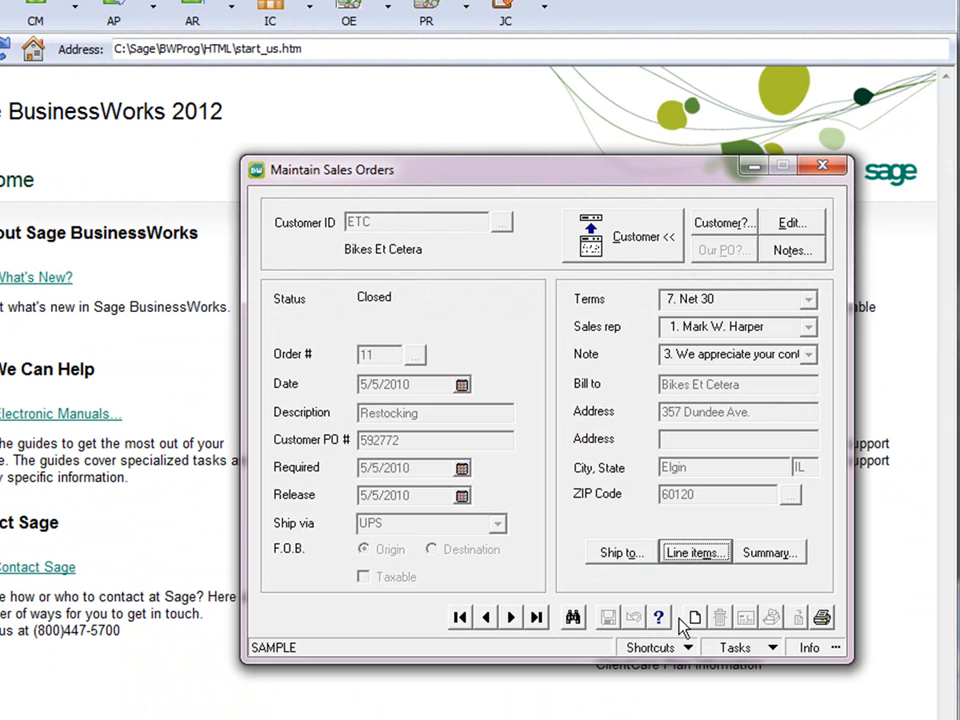
click(695, 552)
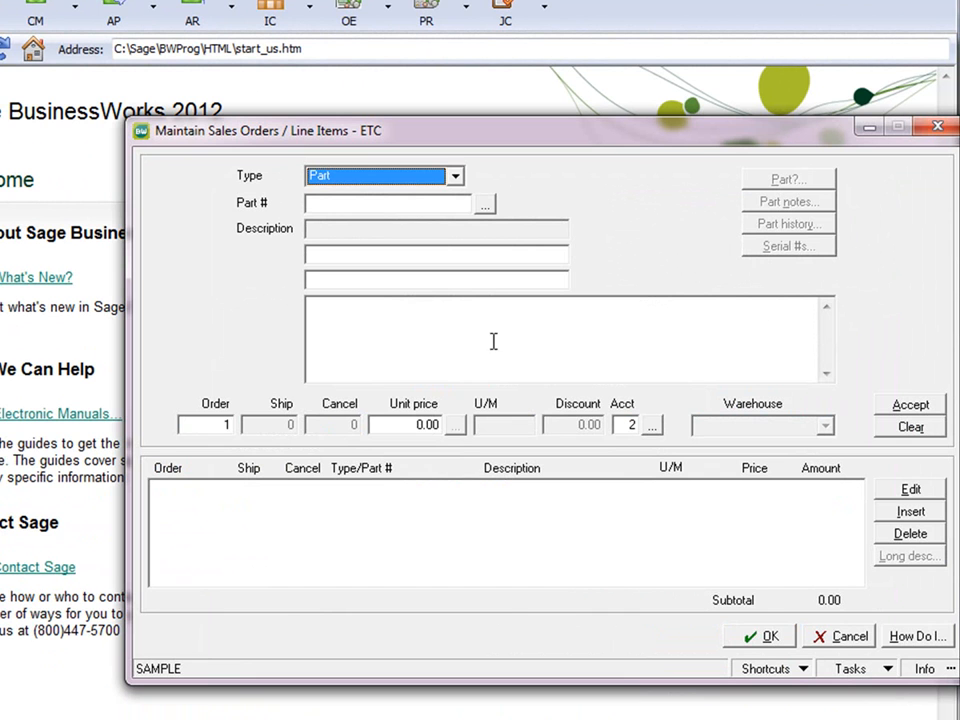
text(1001)
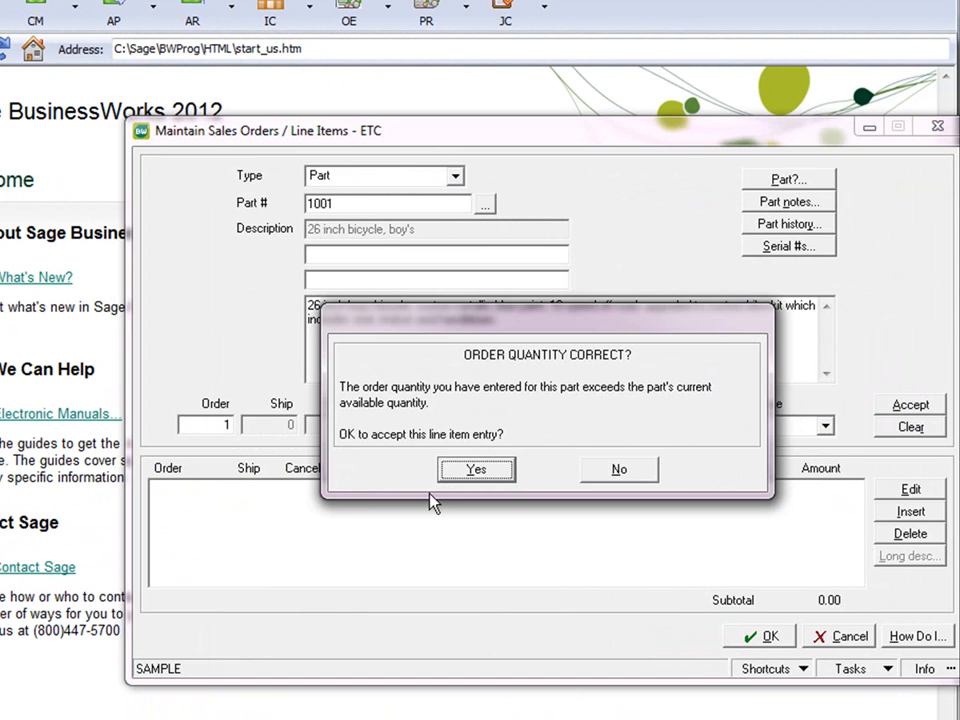
click(476, 469)
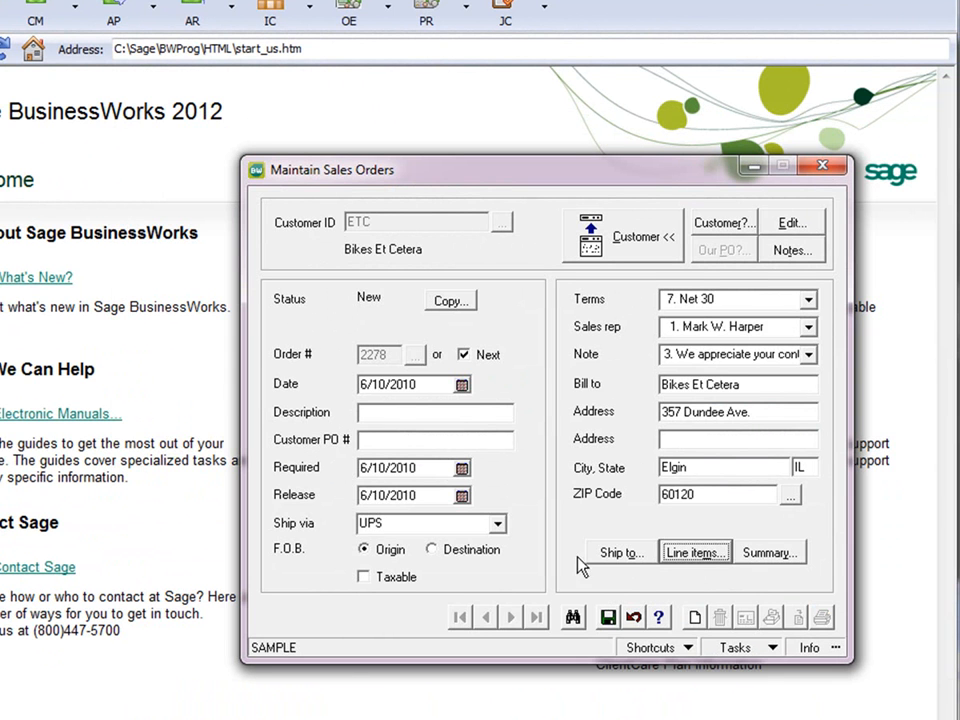
Record a 50.00 initial deposit on order 2278 using ETC's stored credit card
click(769, 552)
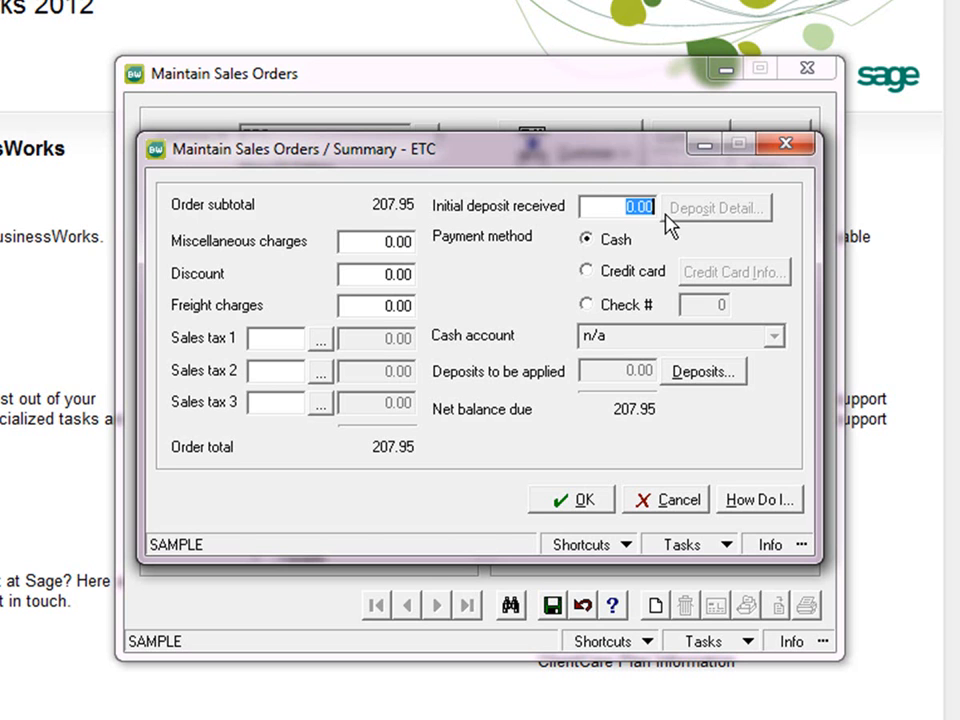
text(50)
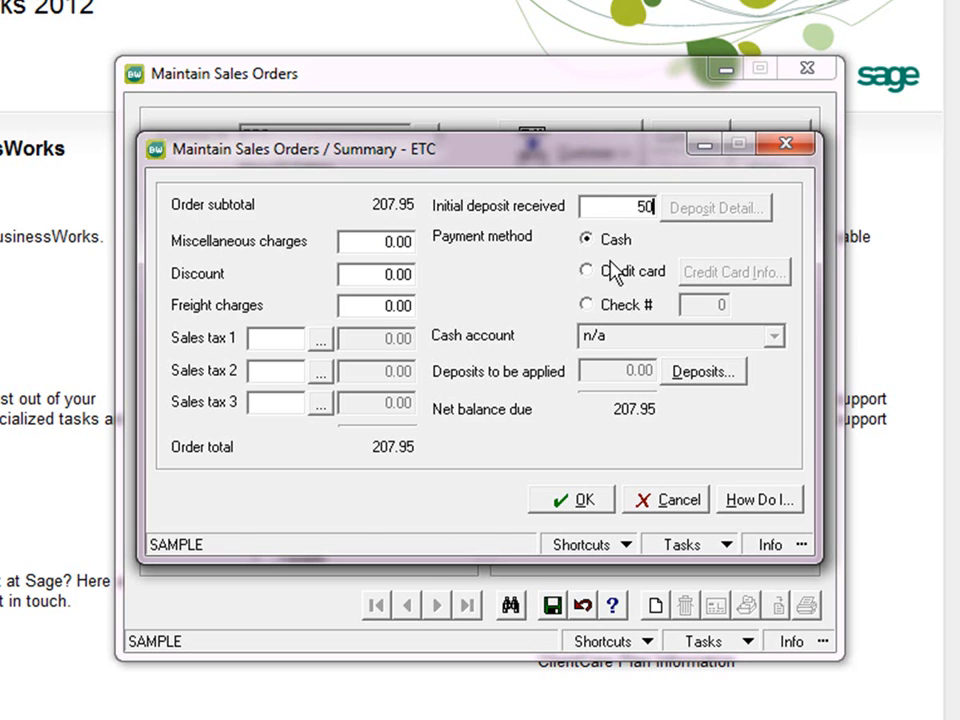
click(587, 271)
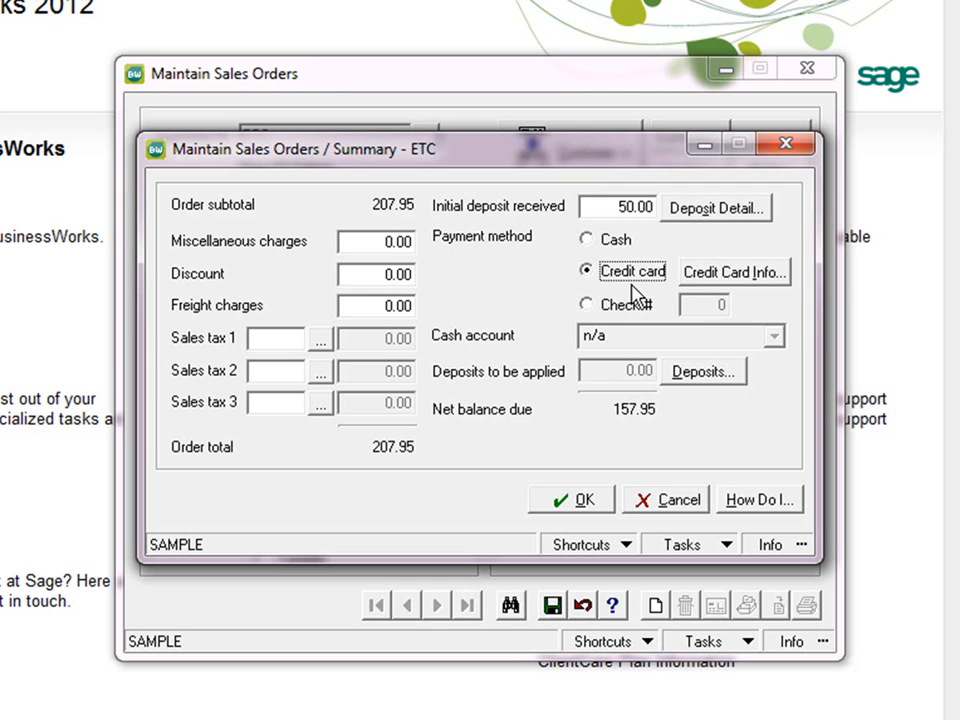
click(733, 271)
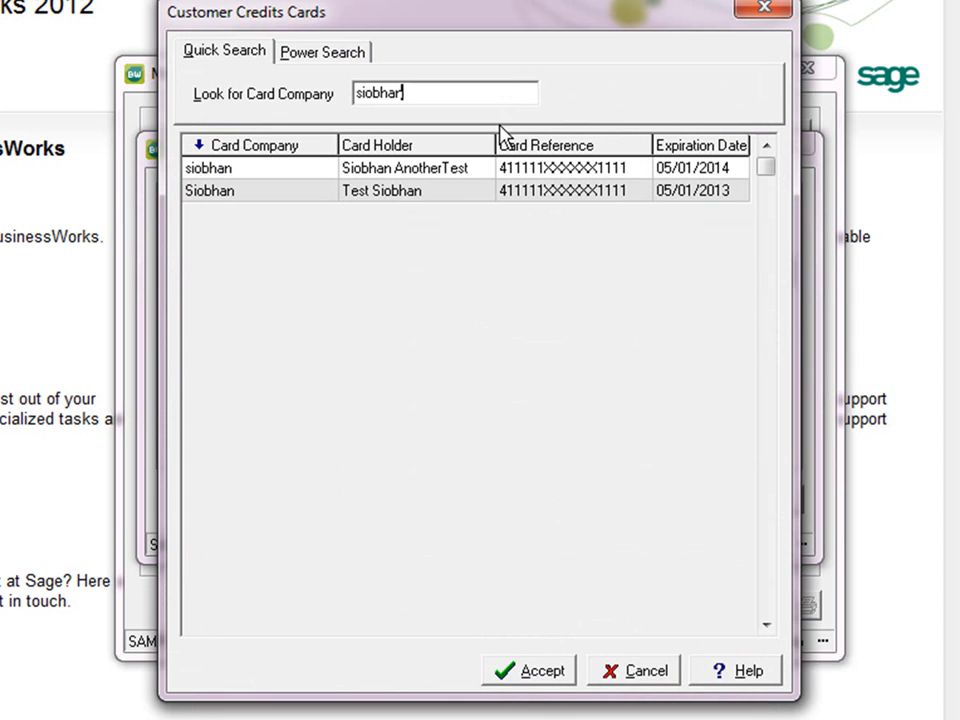
mouse_move(430, 198)
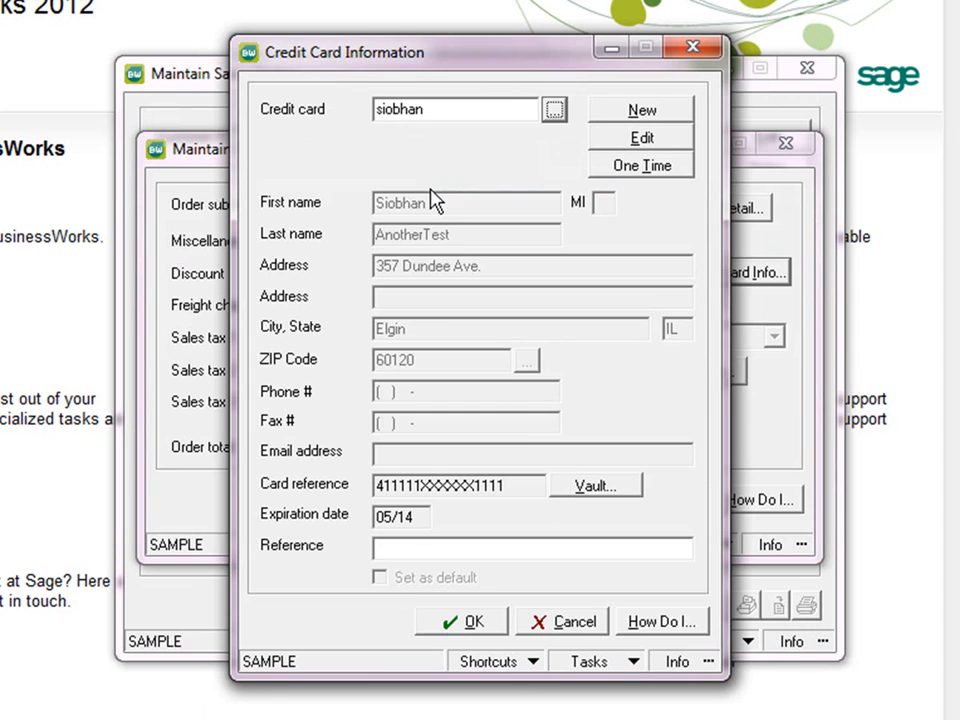
click(461, 621)
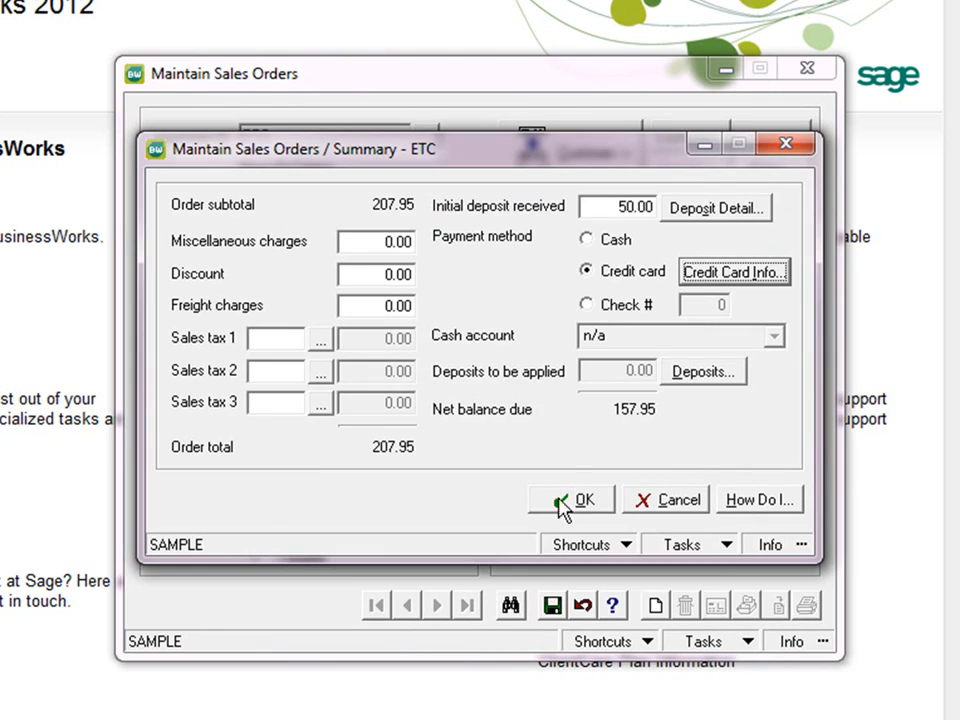
click(585, 500)
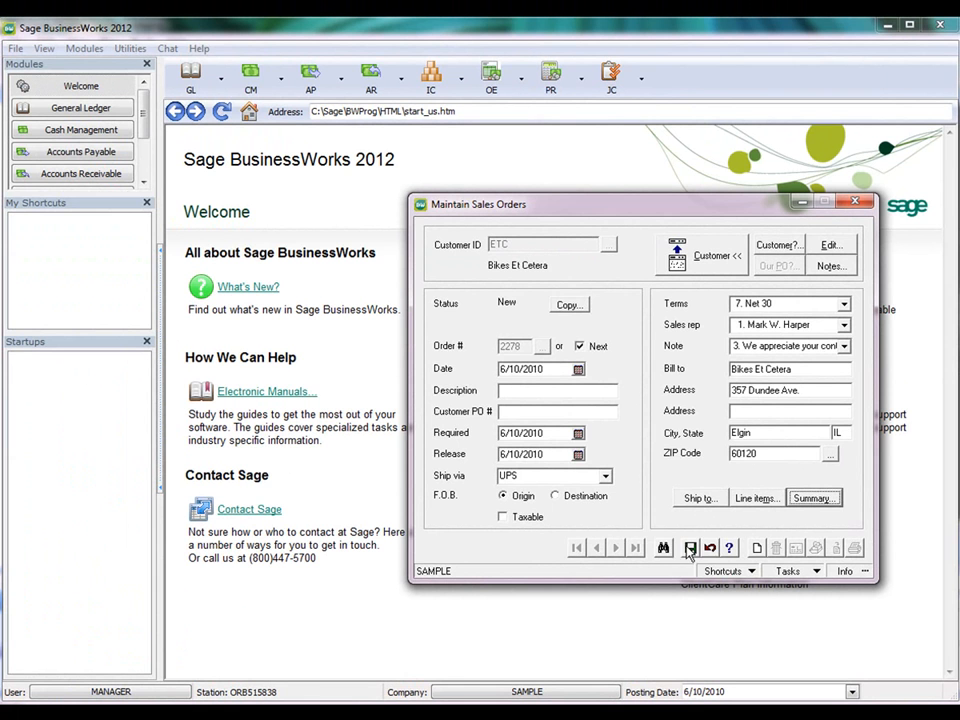
mouse_move(490, 77)
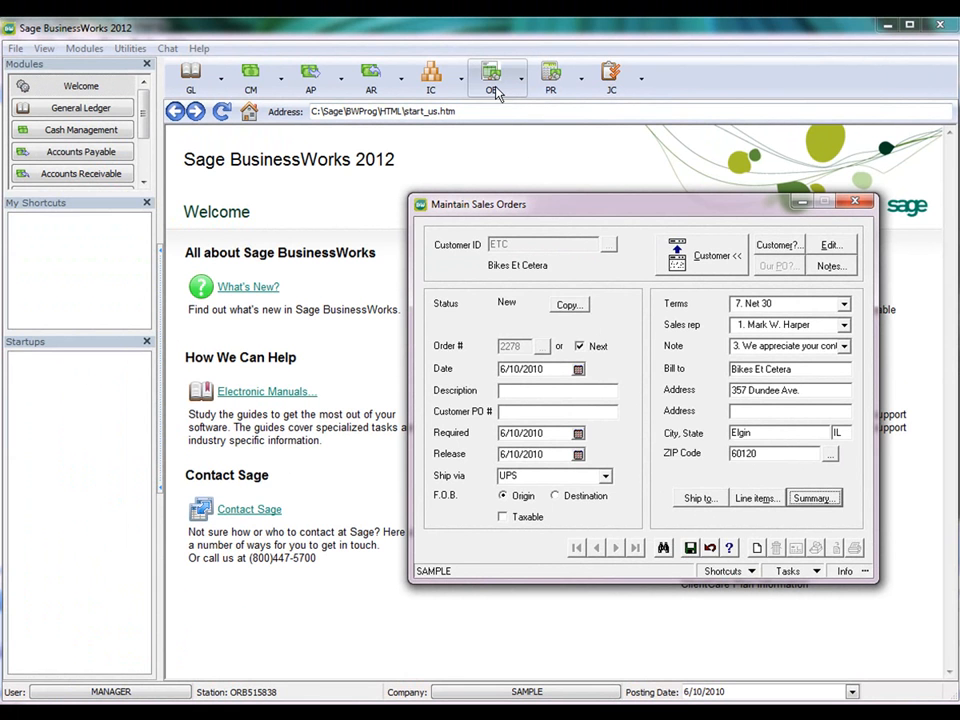
click(491, 77)
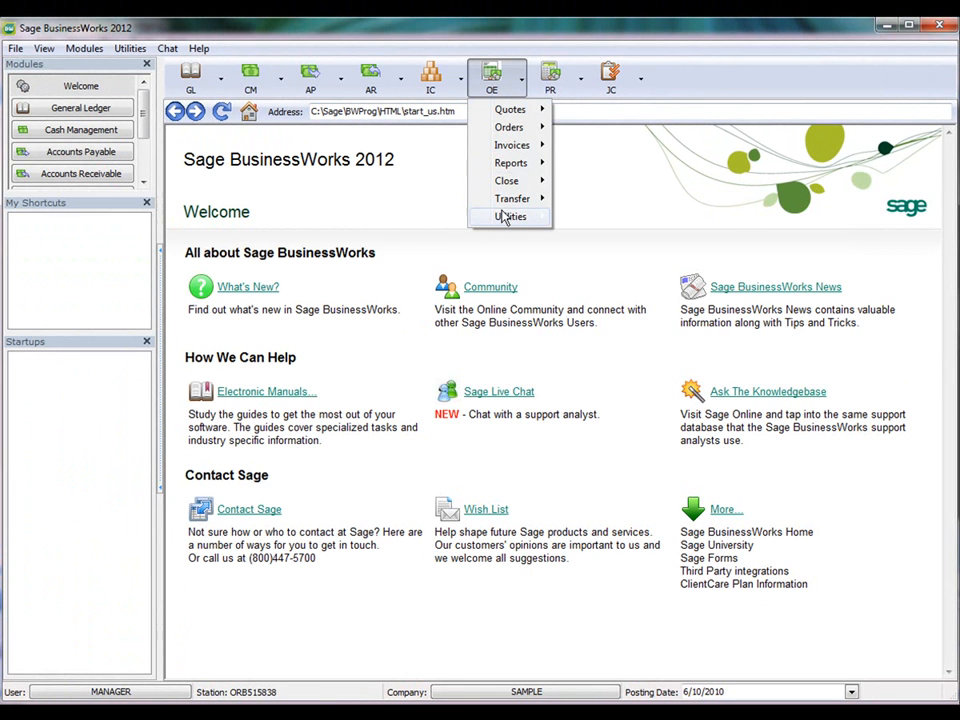
click(511, 217)
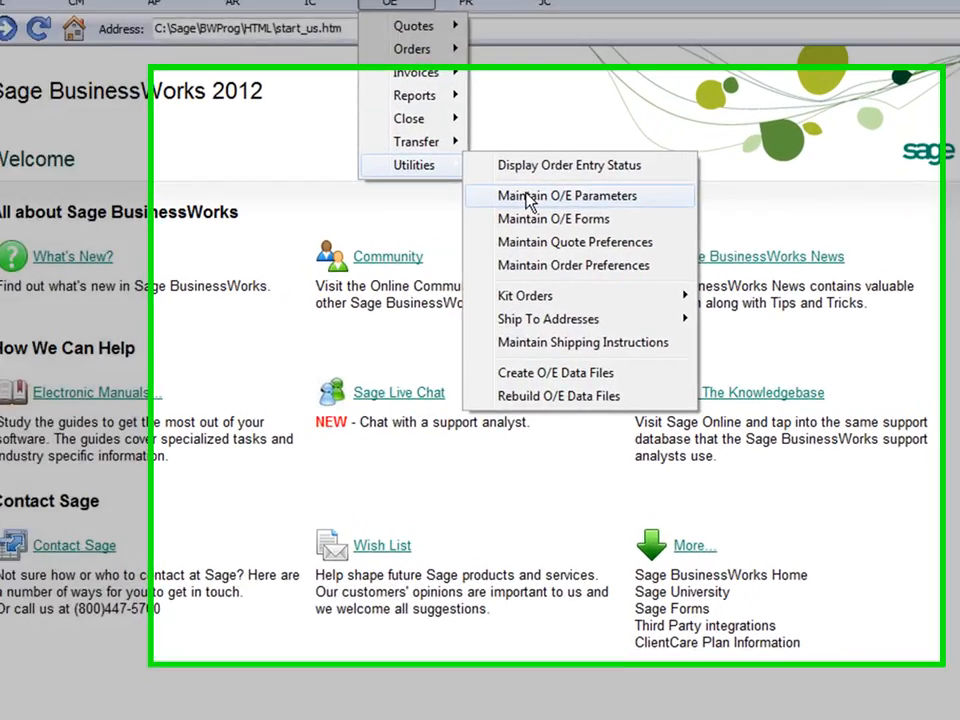
click(566, 195)
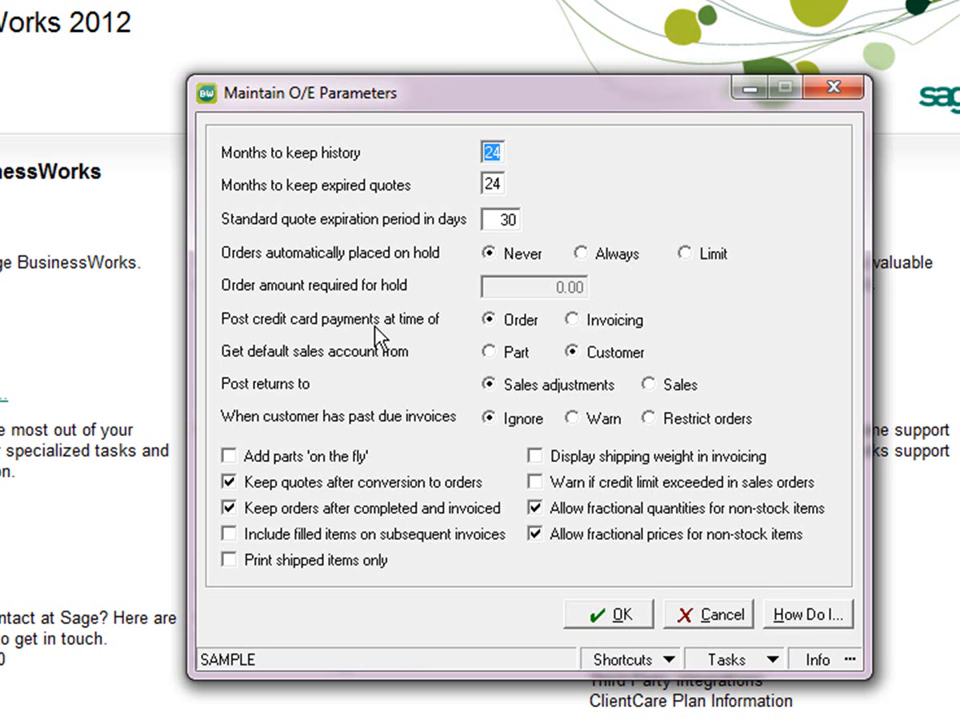
mouse_move(490, 335)
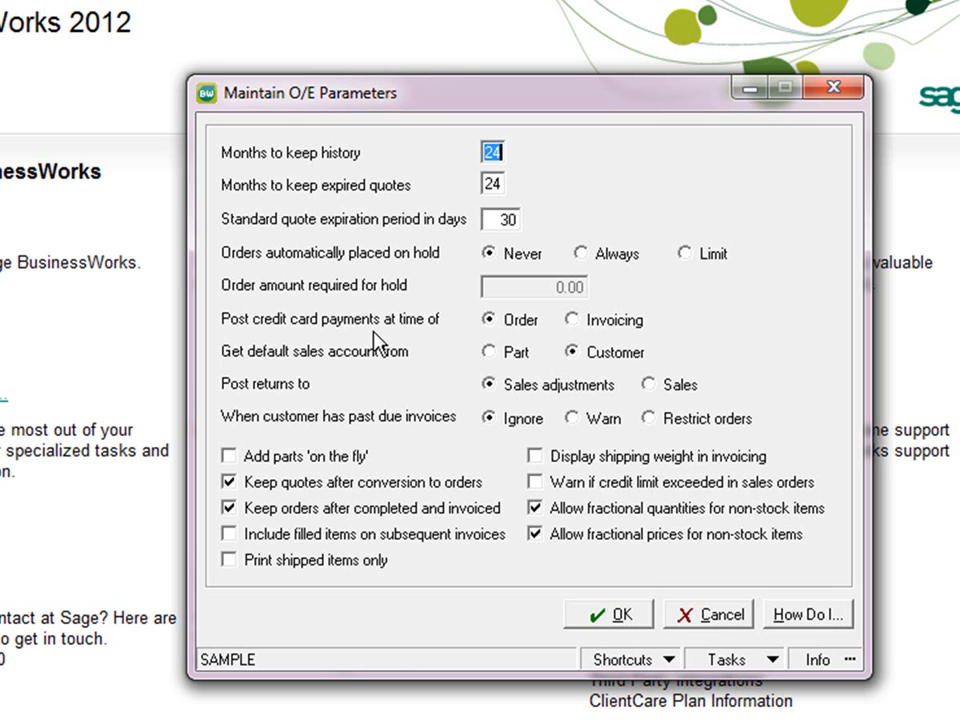
mouse_move(580, 340)
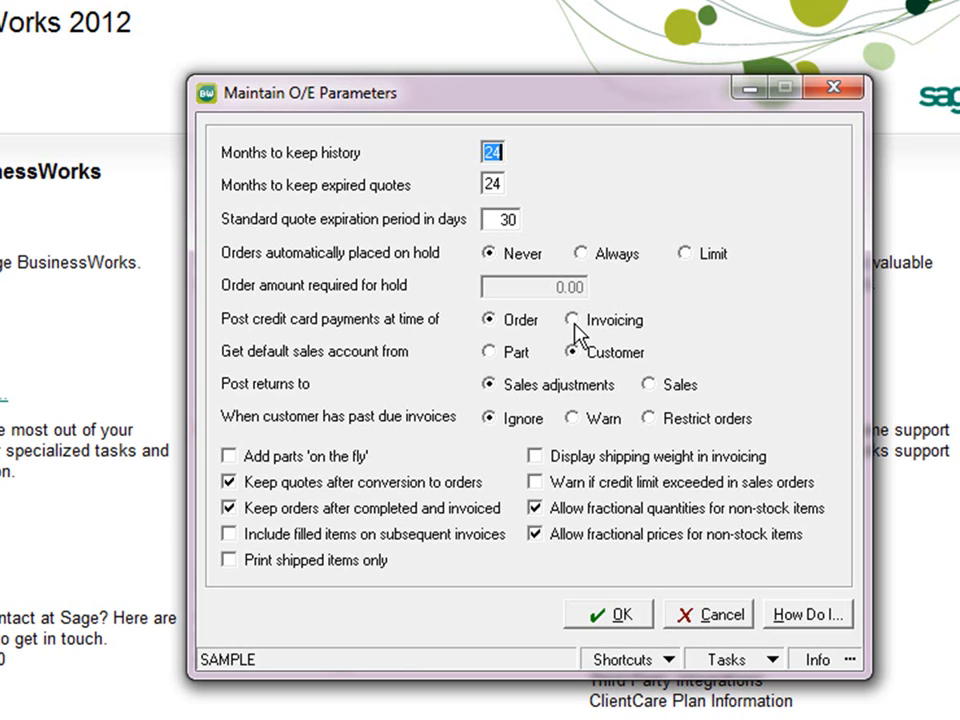
mouse_move(585, 328)
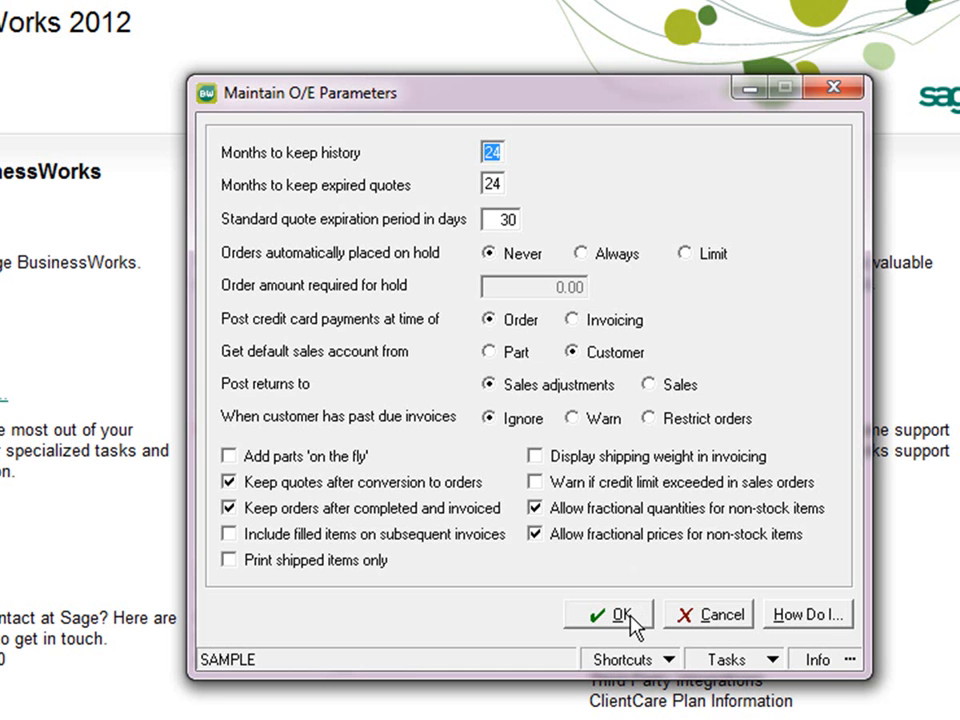
click(608, 614)
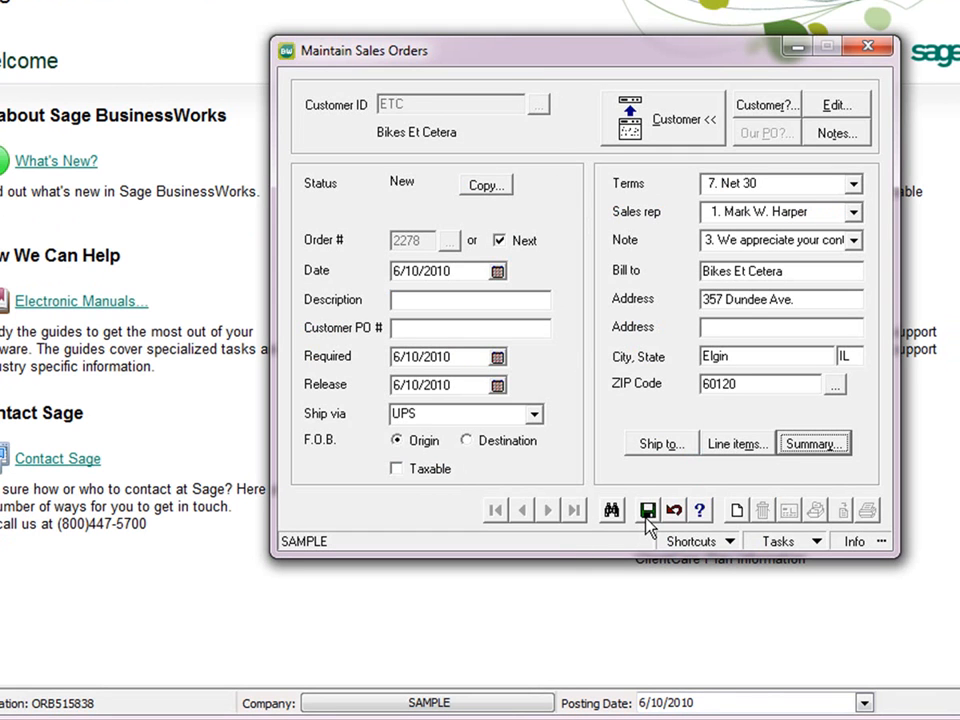
mouse_move(647, 510)
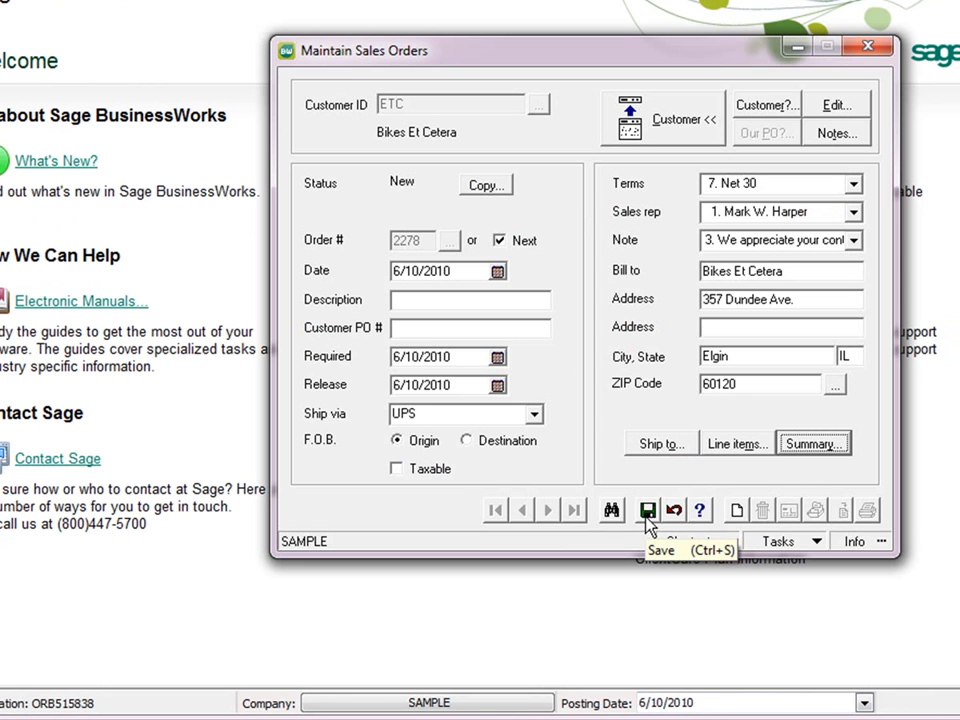
Save order 2278, bringing up the Sage Exchange screen for the 50.00 charge
click(647, 510)
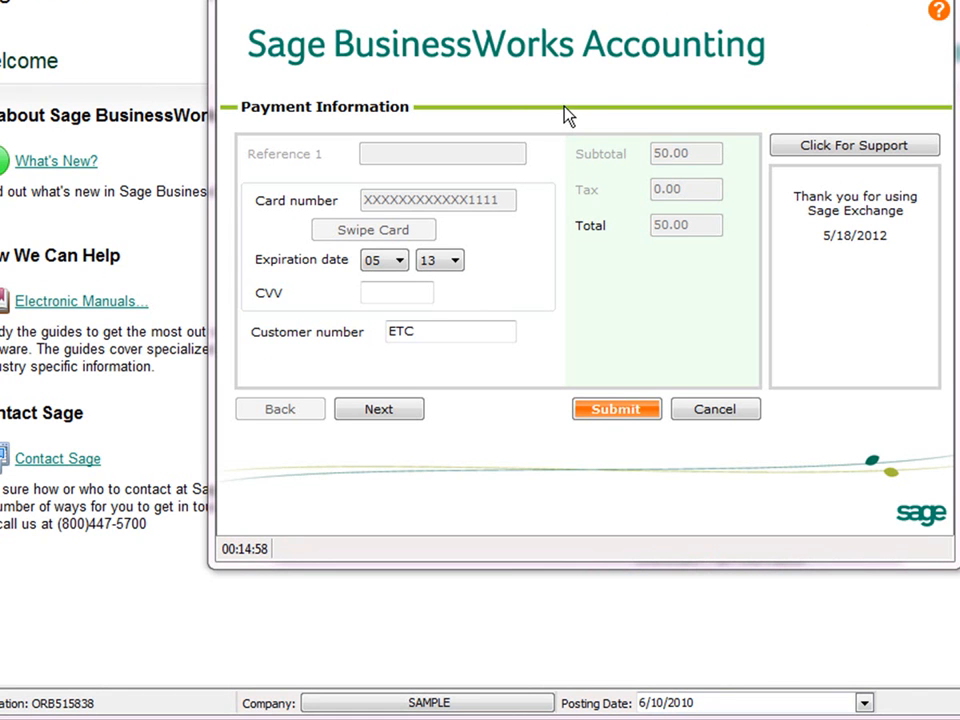
mouse_move(682, 111)
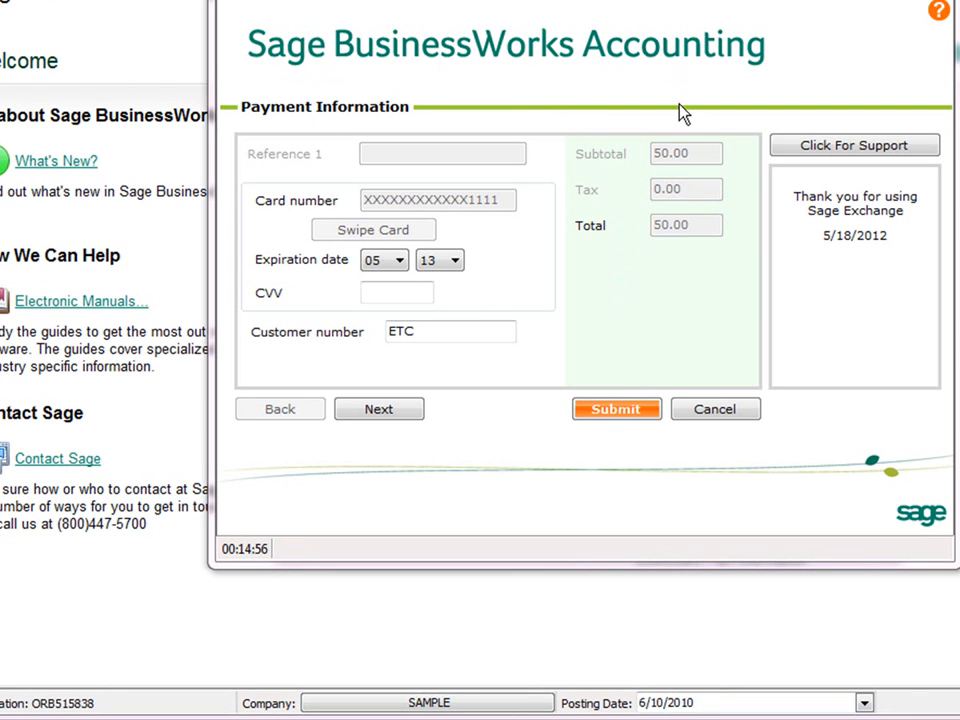
mouse_move(668, 366)
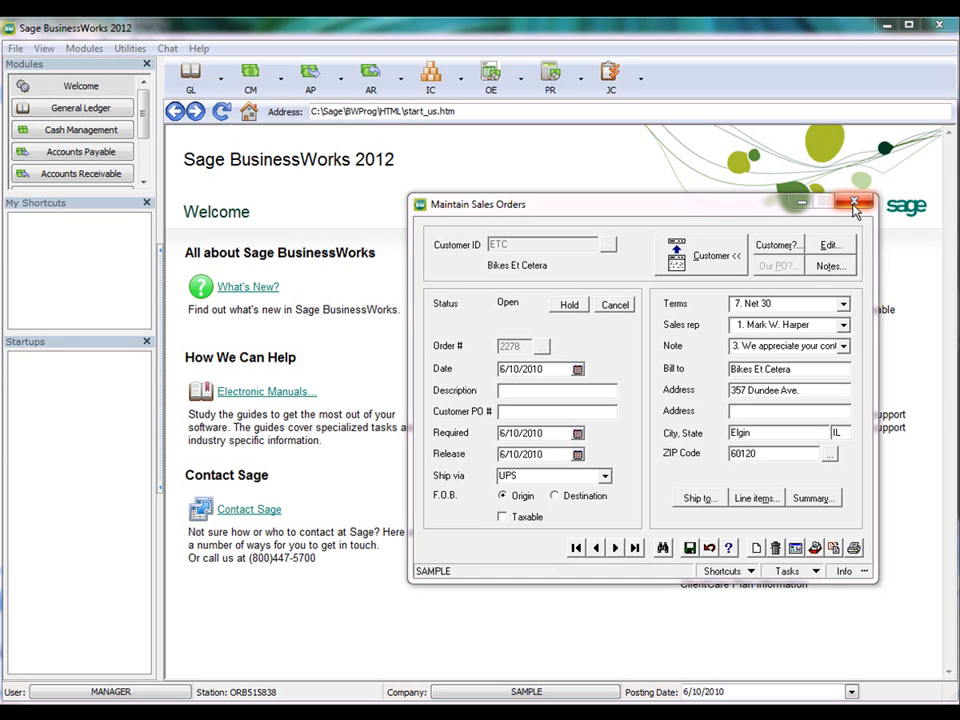
Close the saved order and start an ETC direct invoice with part 1001
click(854, 203)
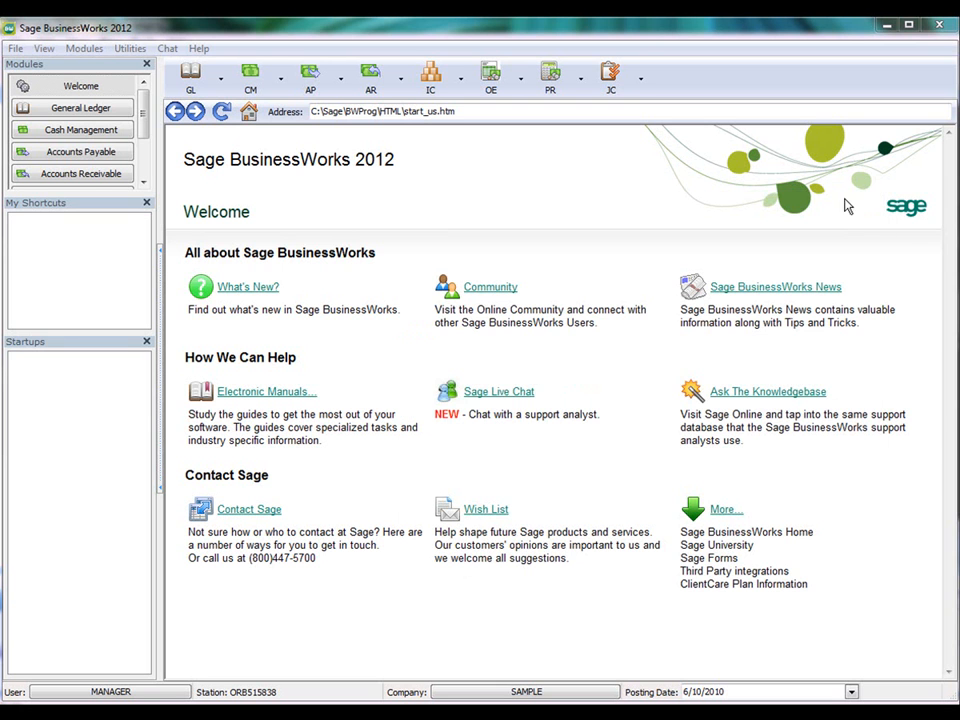
click(463, 77)
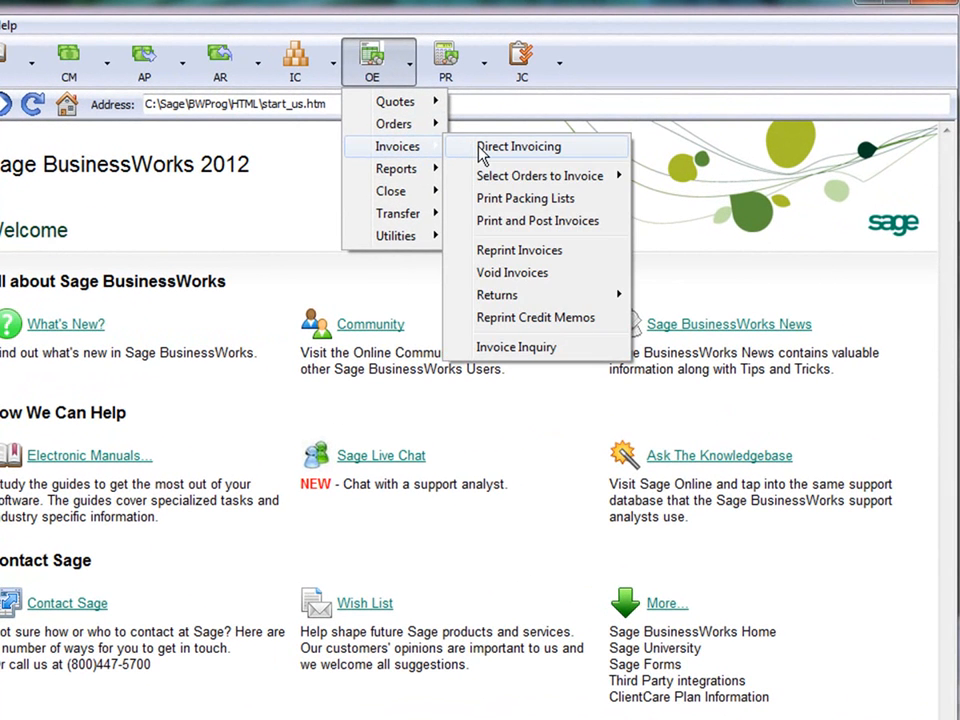
click(519, 146)
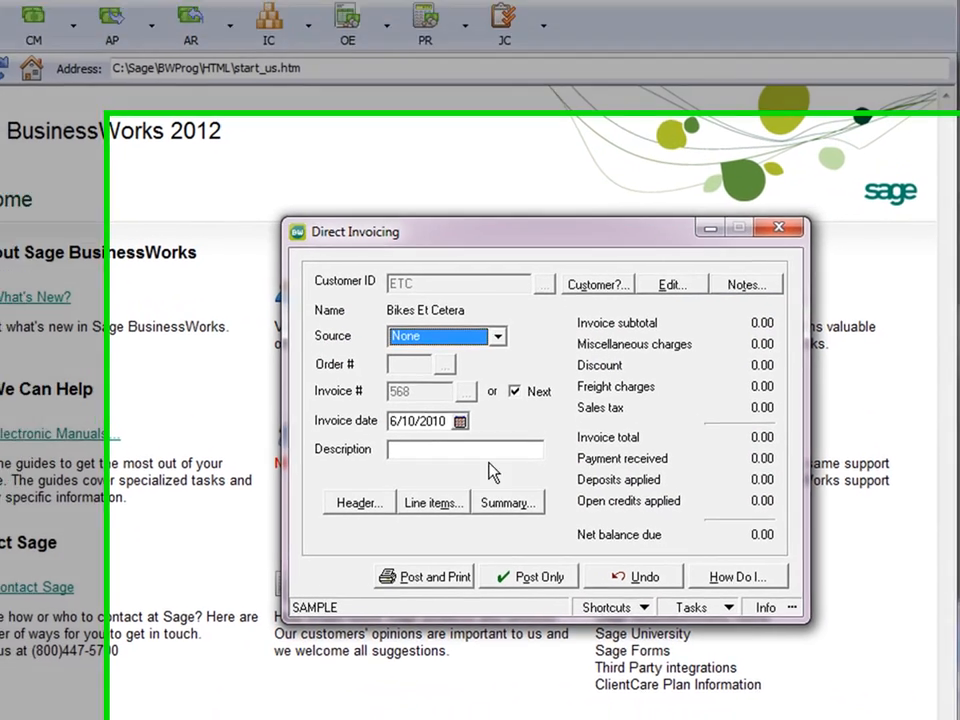
click(432, 502)
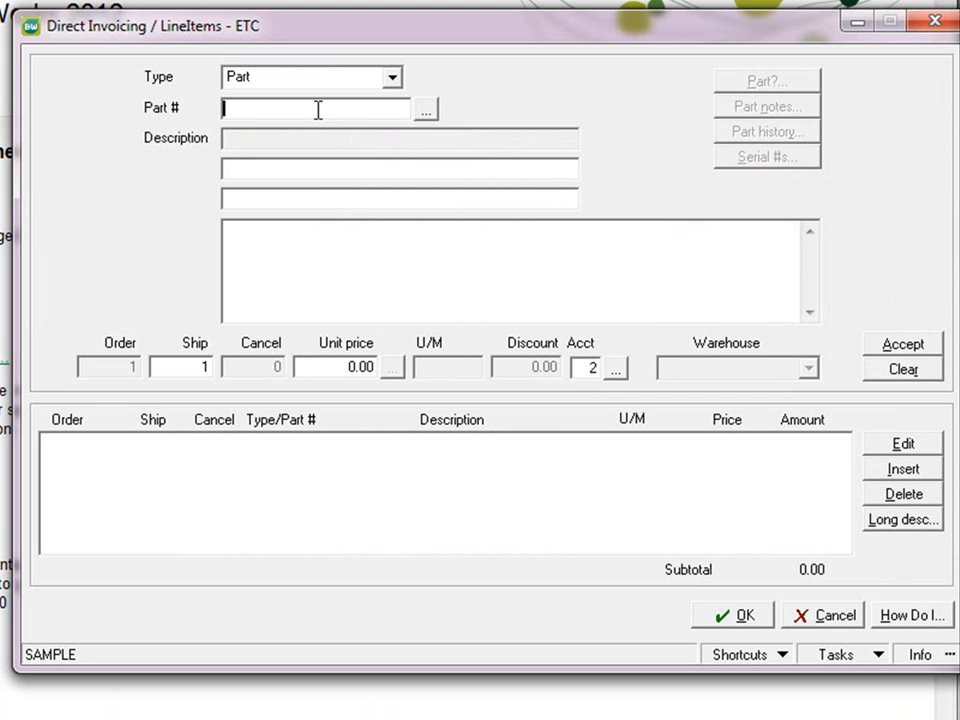
text(1001)
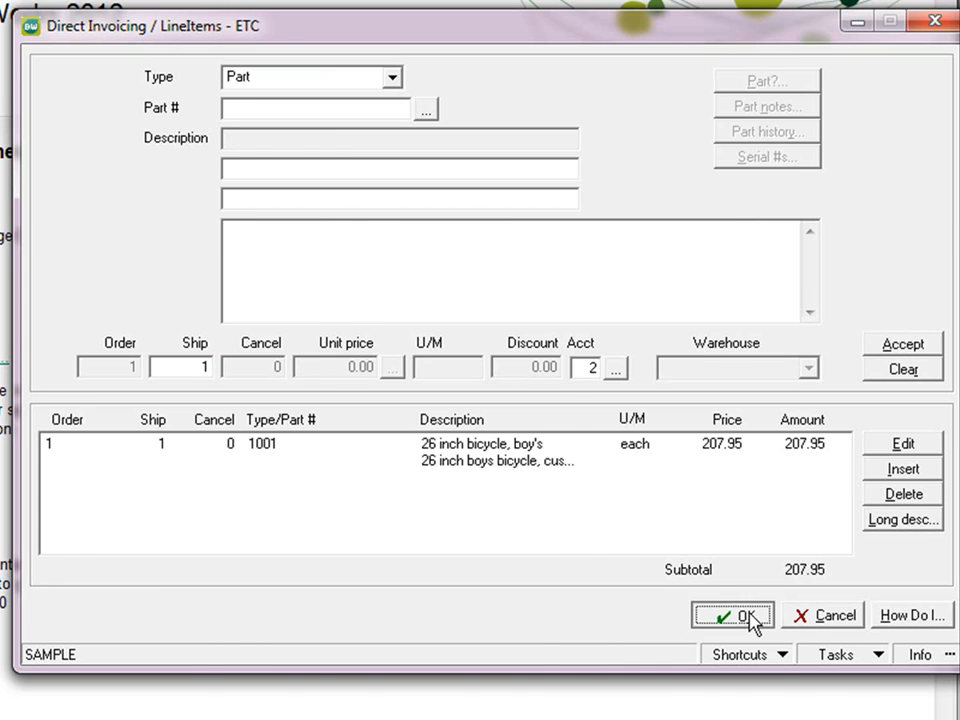
click(732, 615)
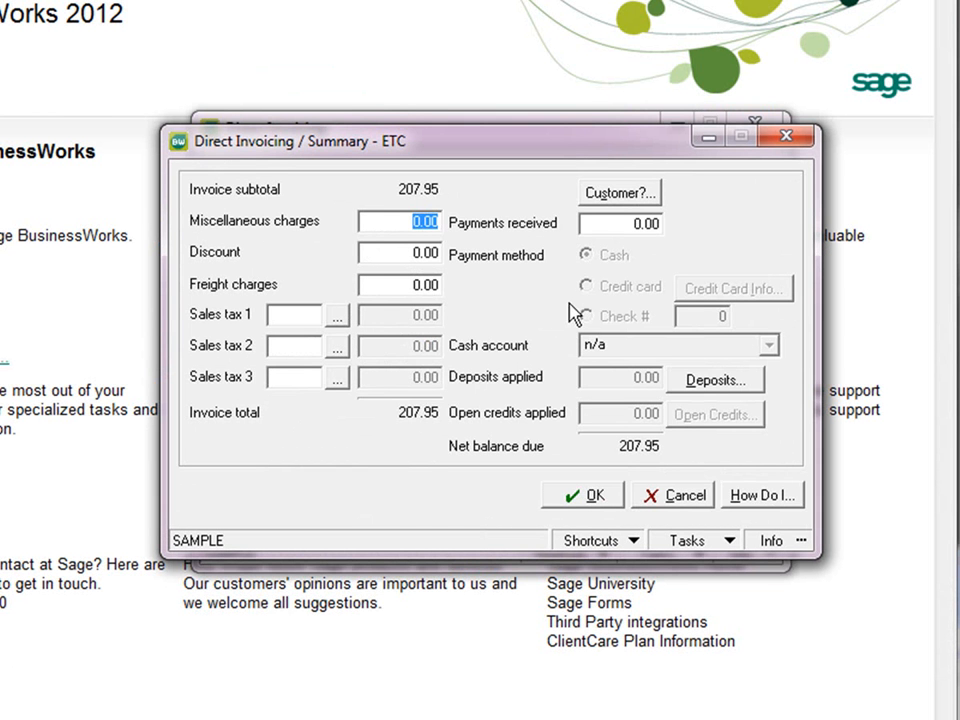
Post the 207.95 invoice unprinted, charging a 50.00 card payment via Sage Exchange
text(50)
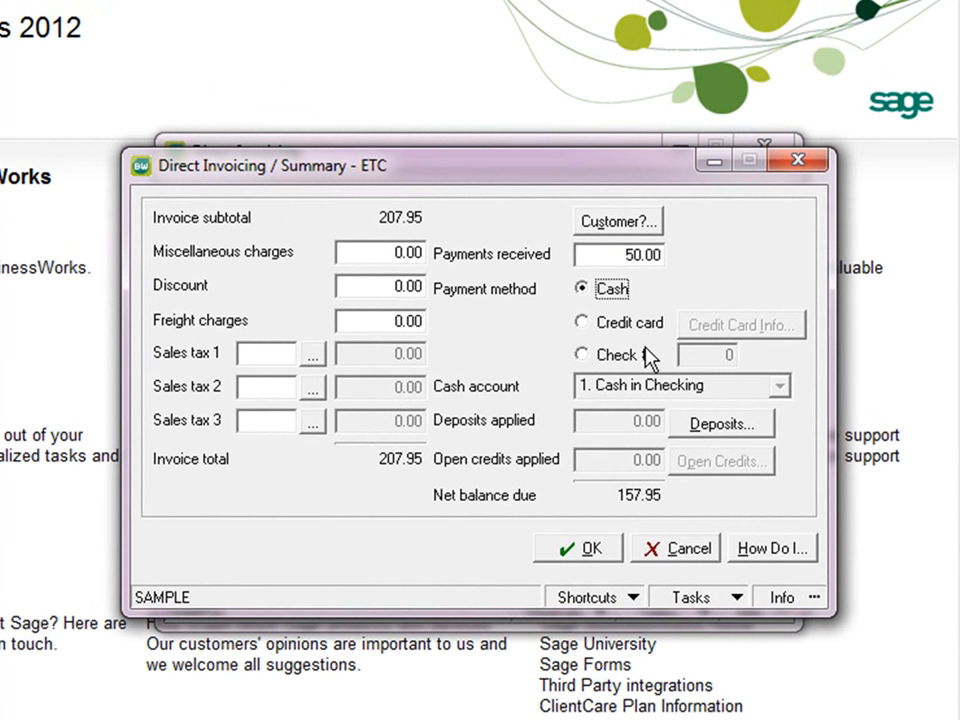
click(581, 323)
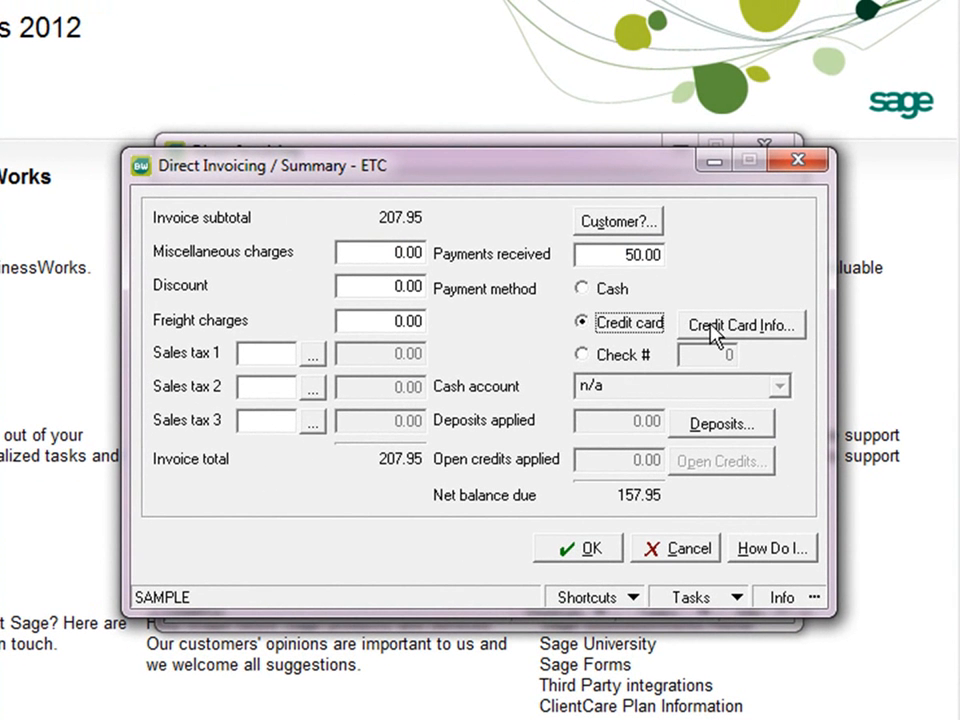
mouse_move(589, 551)
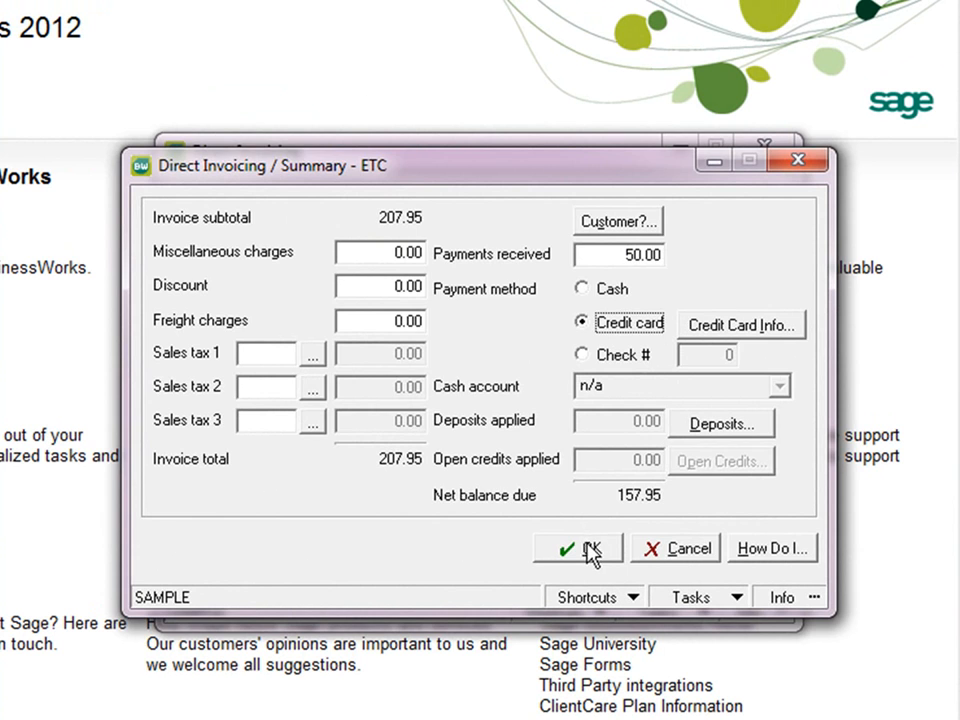
click(579, 548)
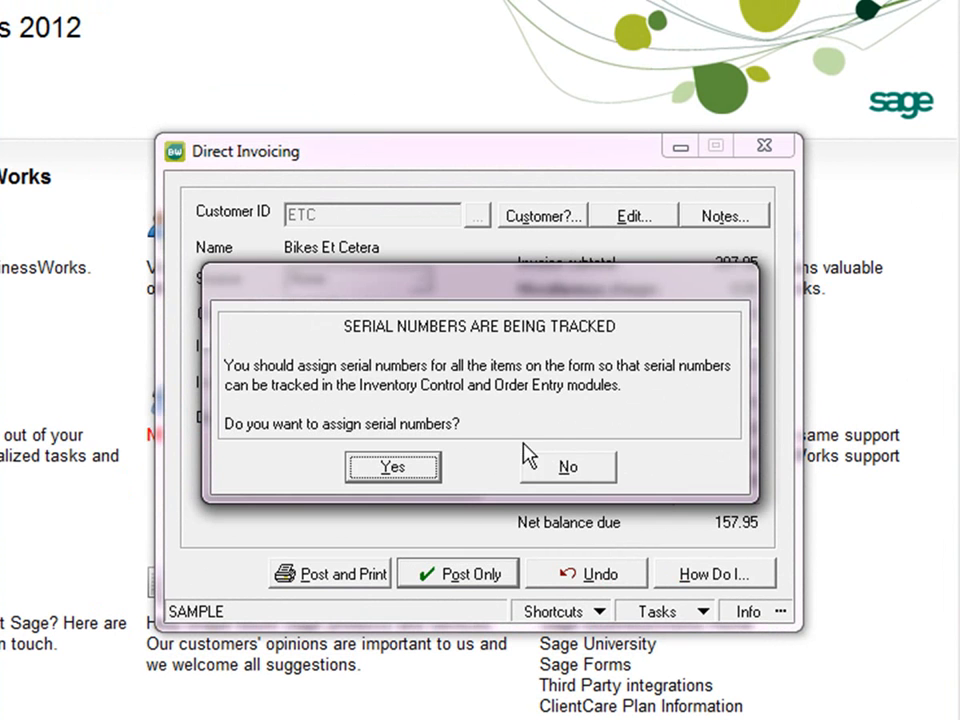
click(567, 466)
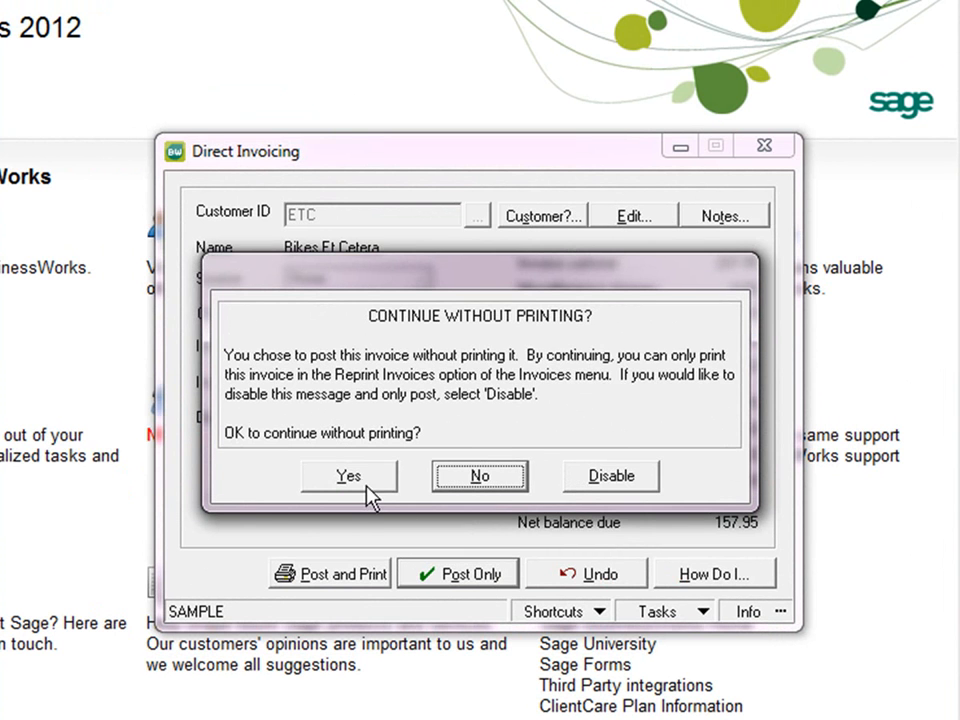
click(348, 476)
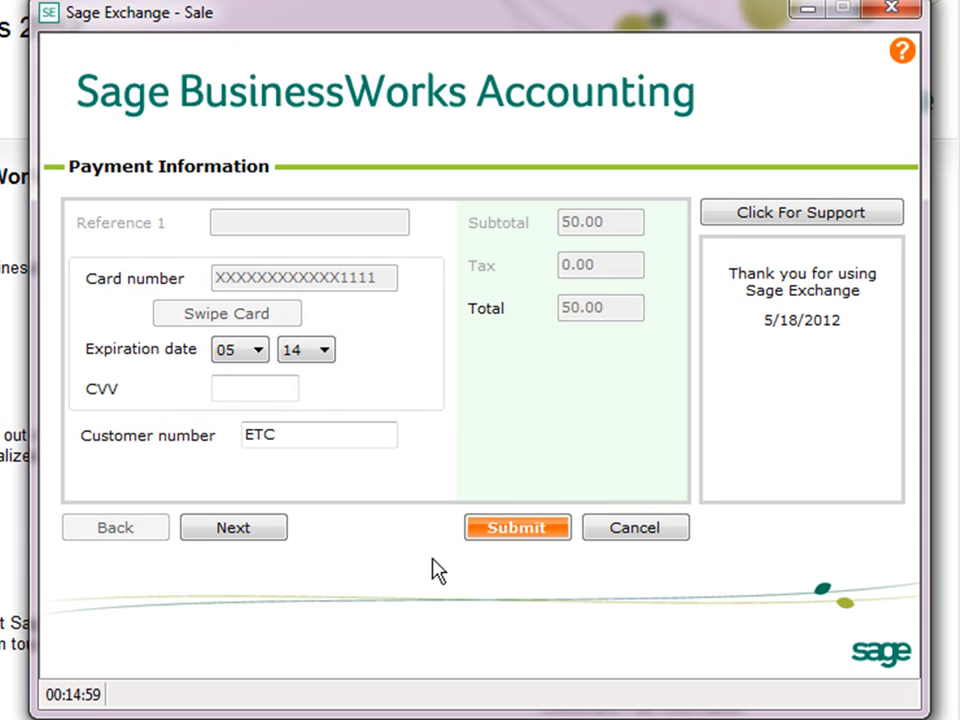
mouse_move(560, 555)
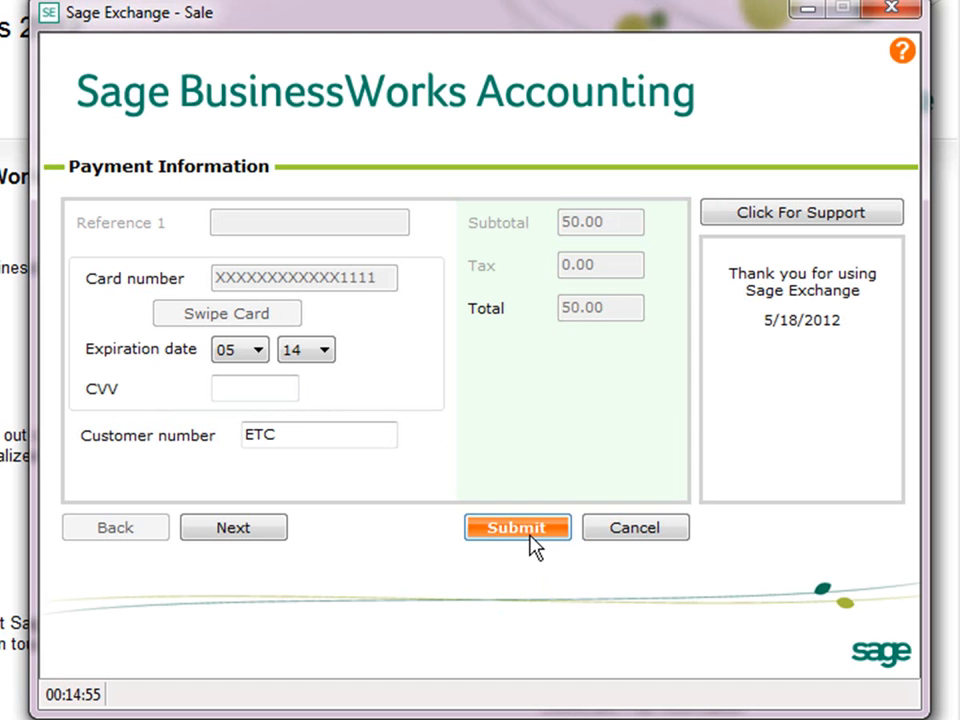
click(517, 527)
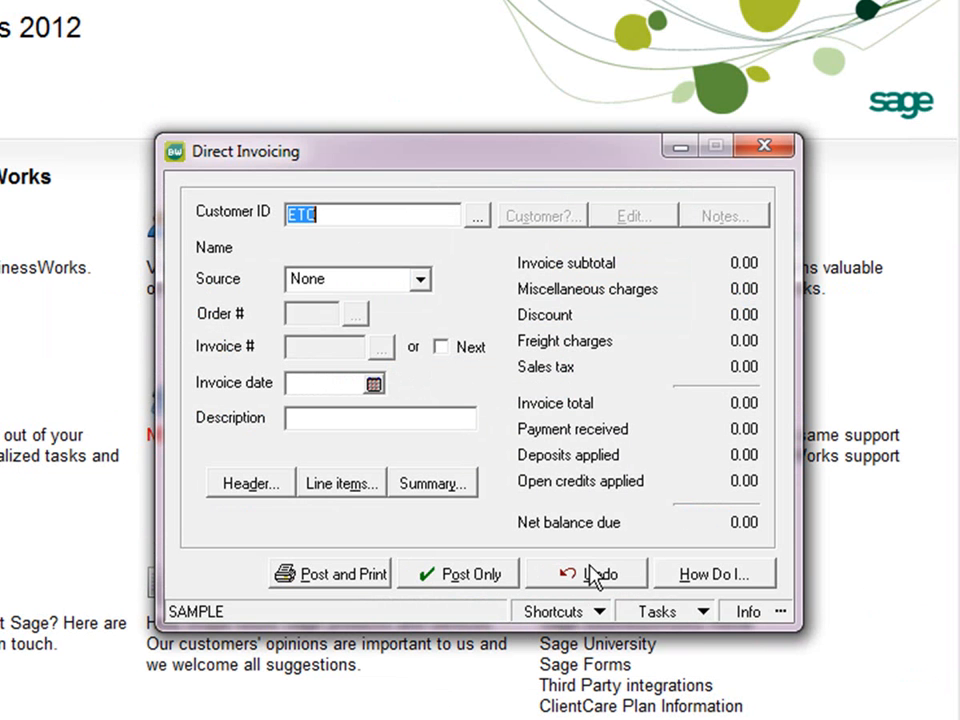
click(764, 145)
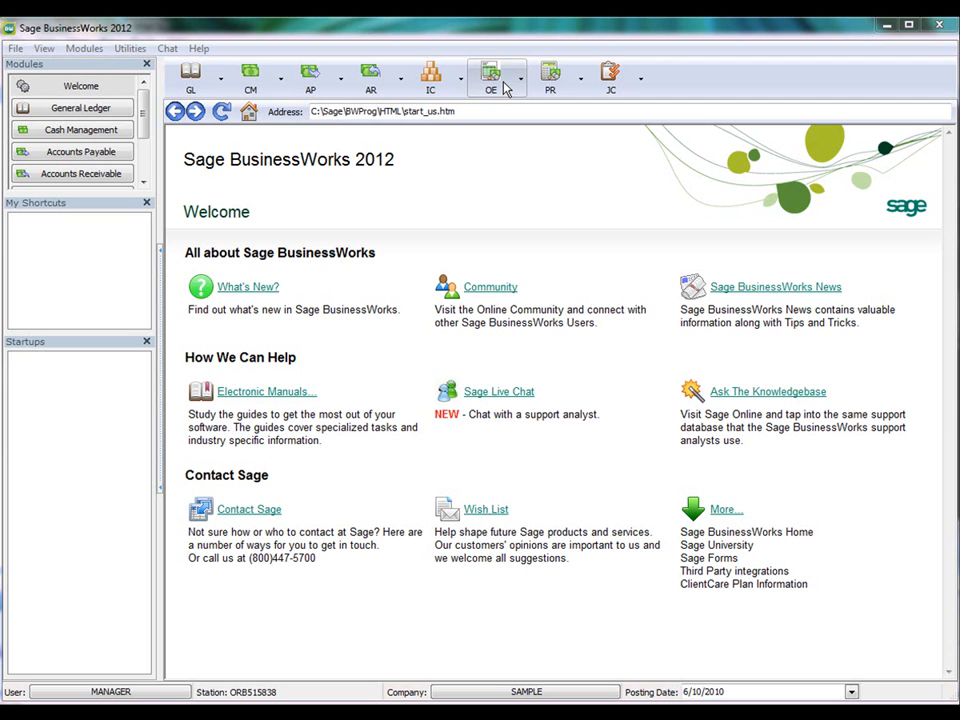
Run Print and Post Invoices for all customers and orders until processing completes
click(490, 78)
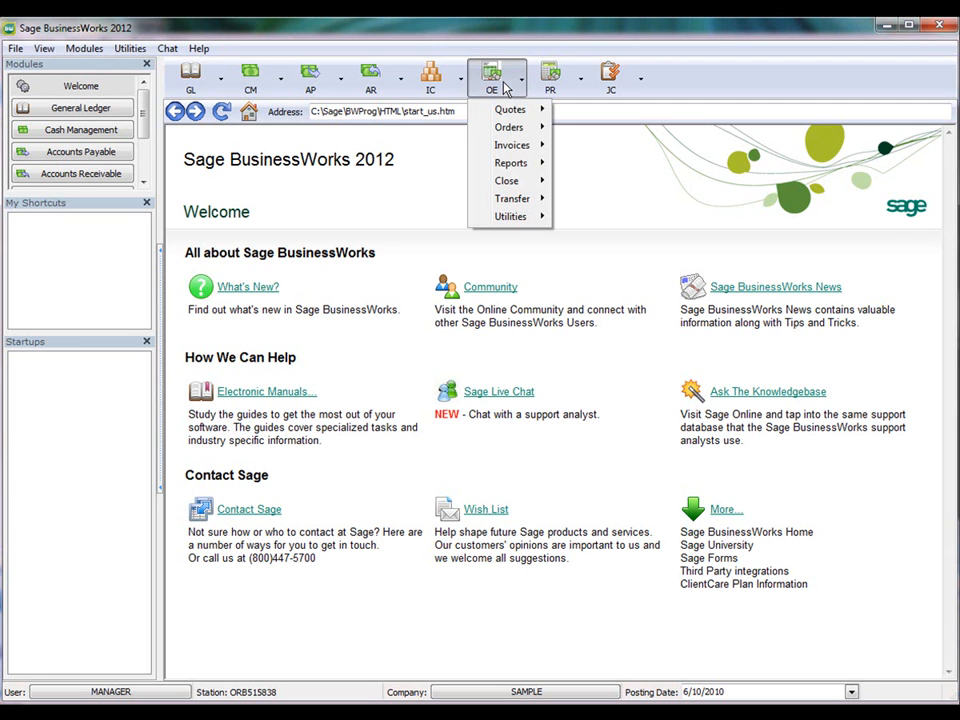
mouse_move(512, 145)
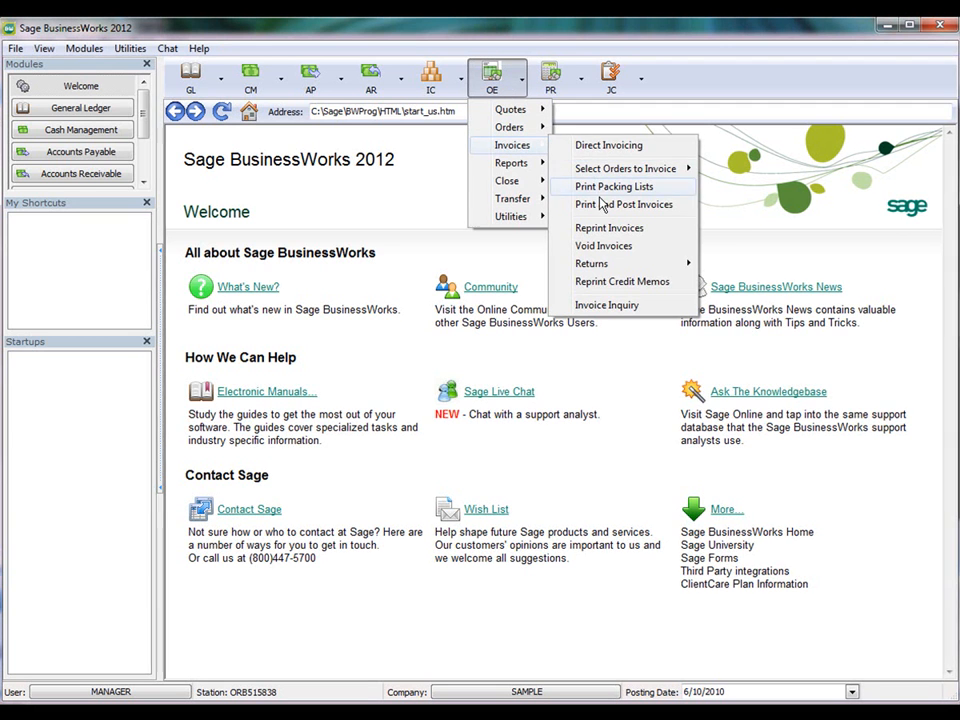
click(614, 186)
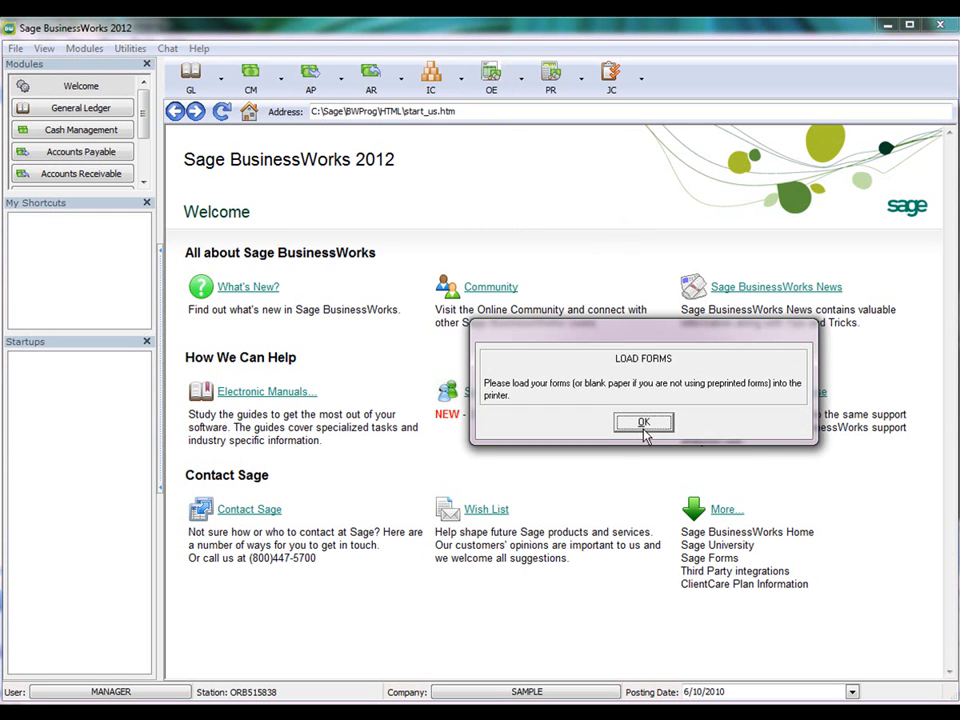
click(643, 421)
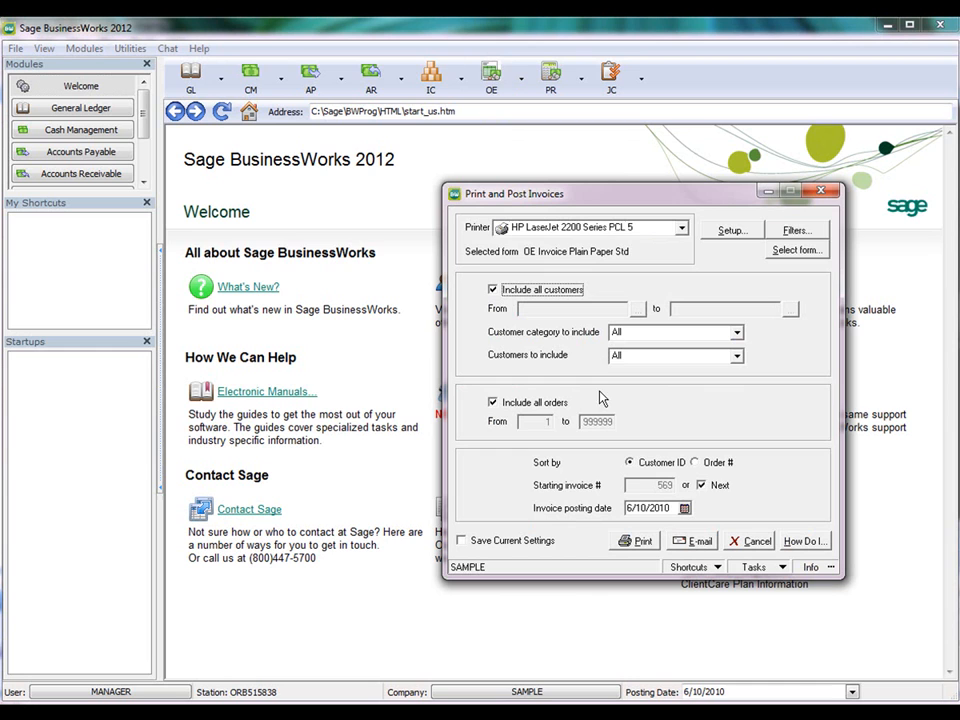
mouse_move(599, 390)
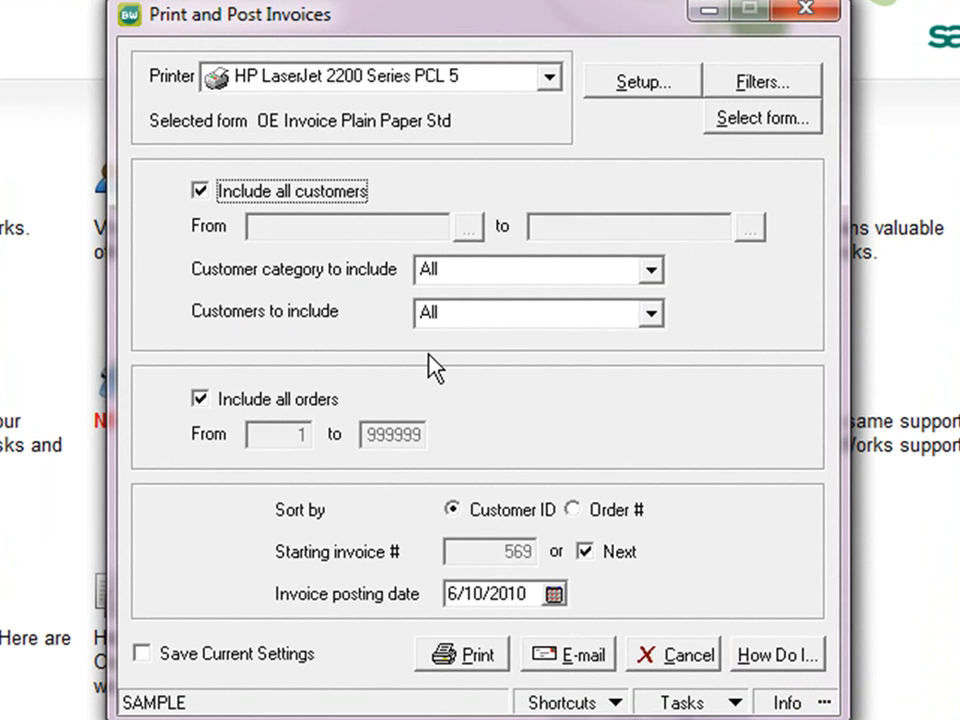
mouse_move(480, 375)
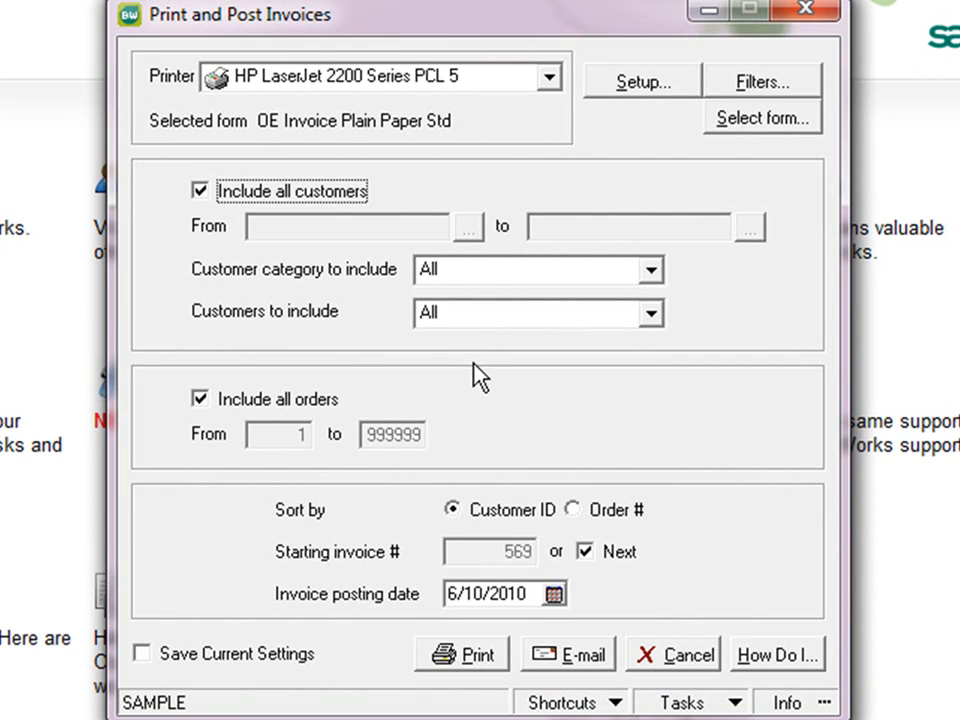
mouse_move(495, 328)
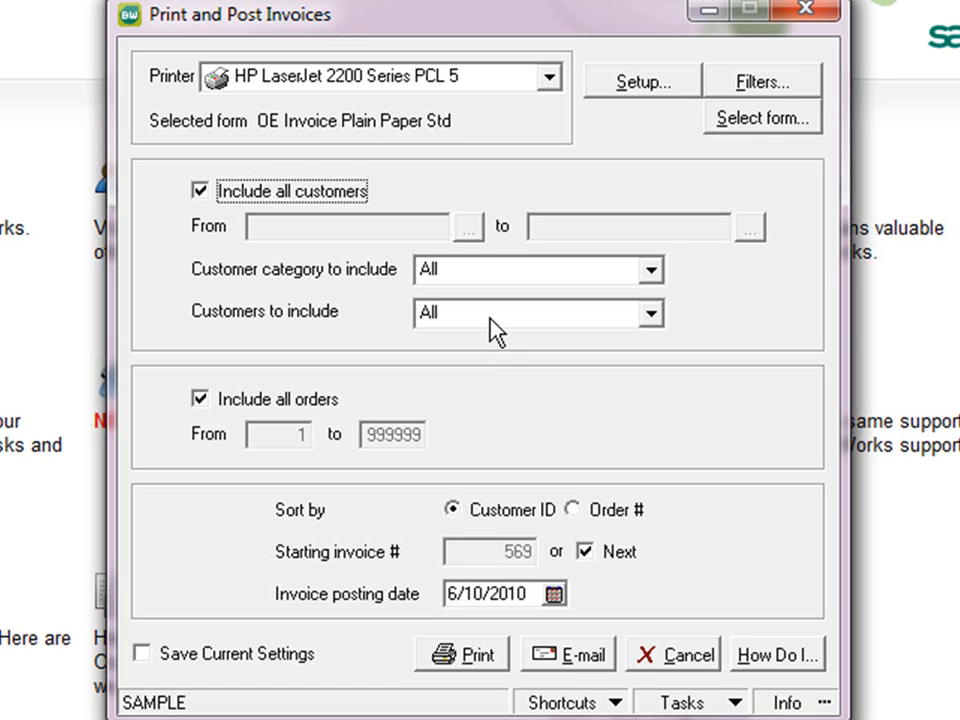
mouse_move(502, 332)
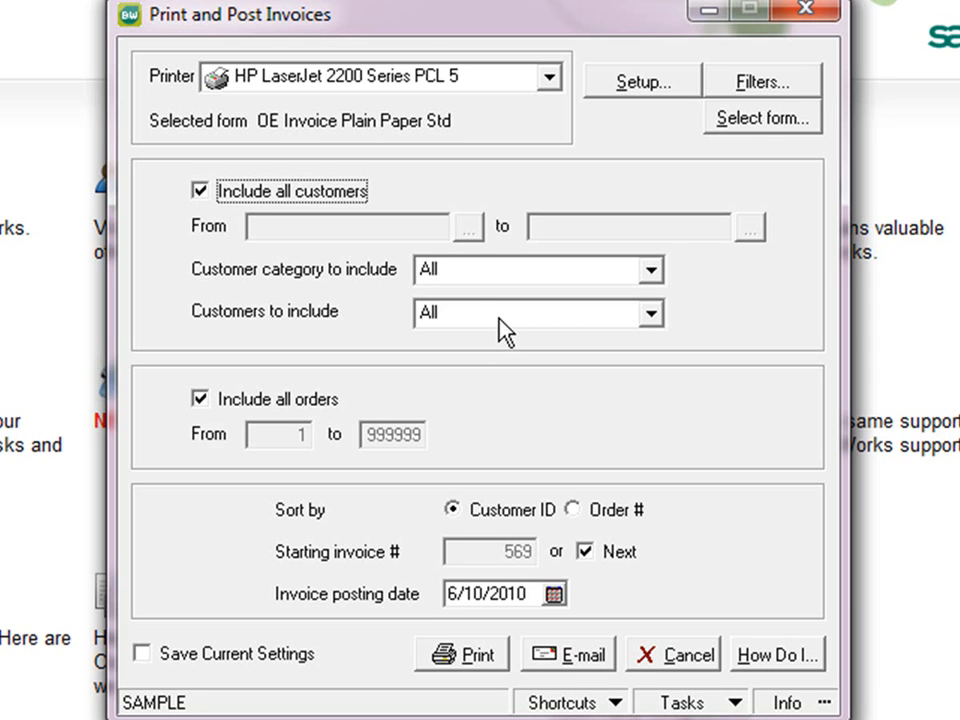
mouse_move(489, 325)
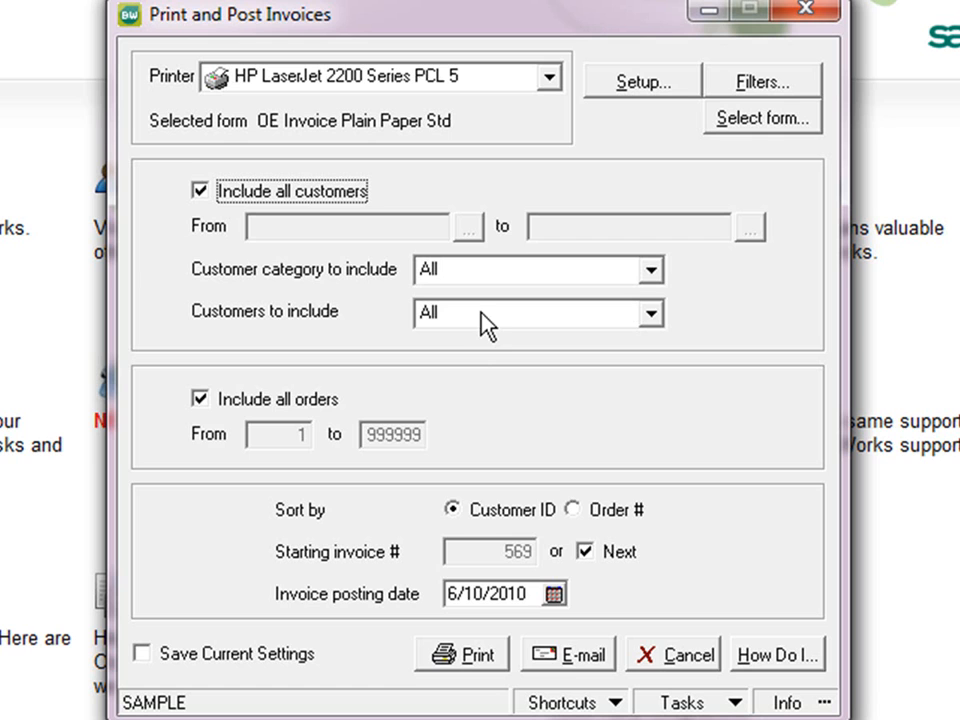
mouse_move(447, 305)
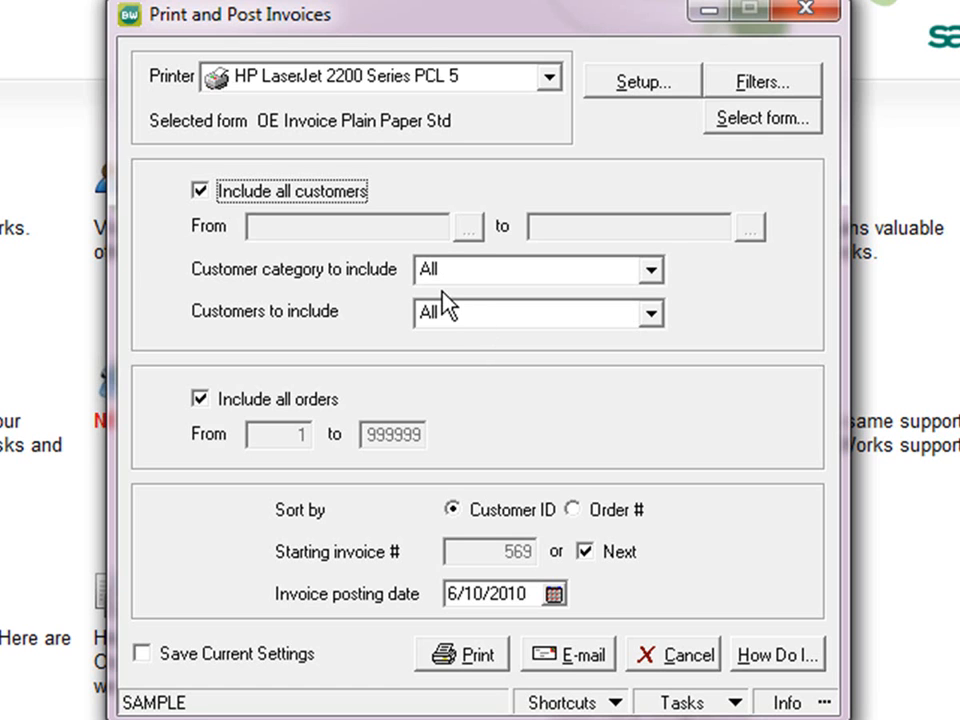
mouse_move(410, 307)
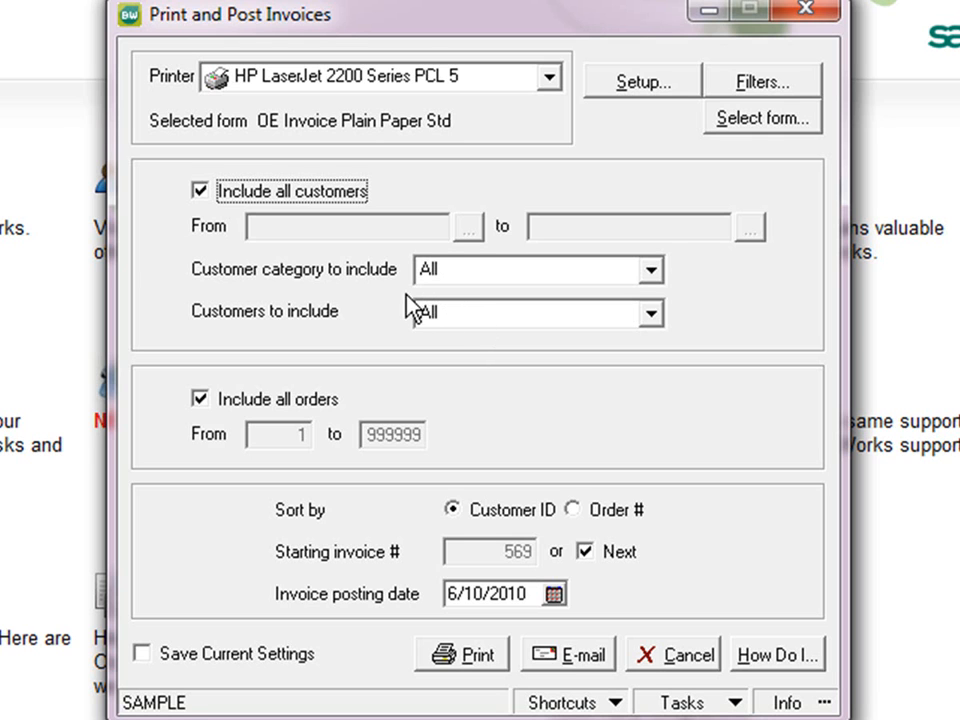
mouse_move(390, 302)
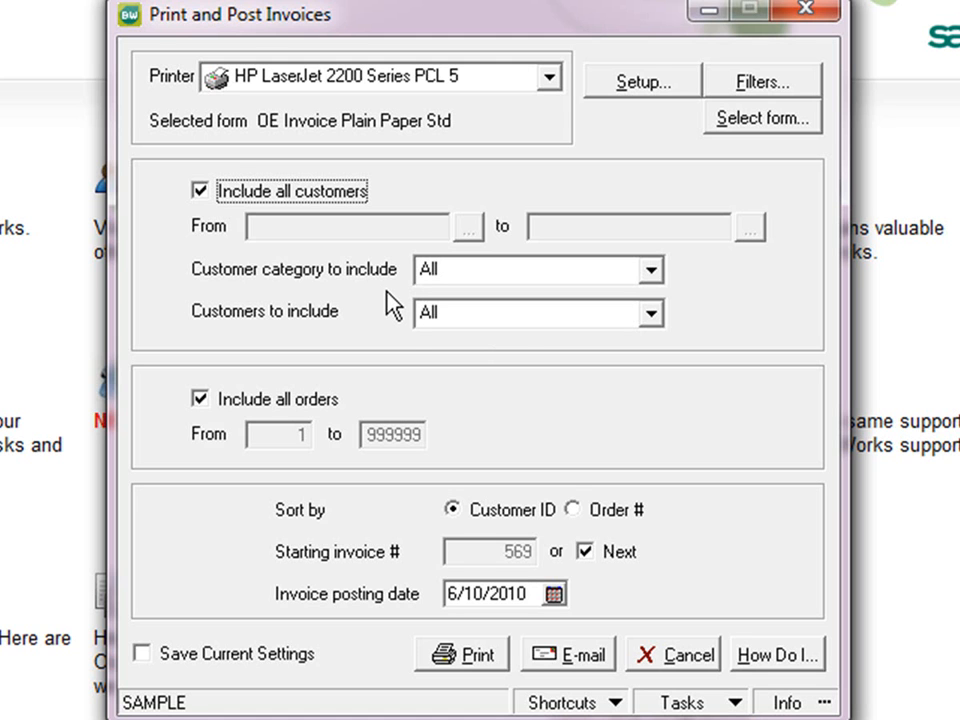
mouse_move(518, 327)
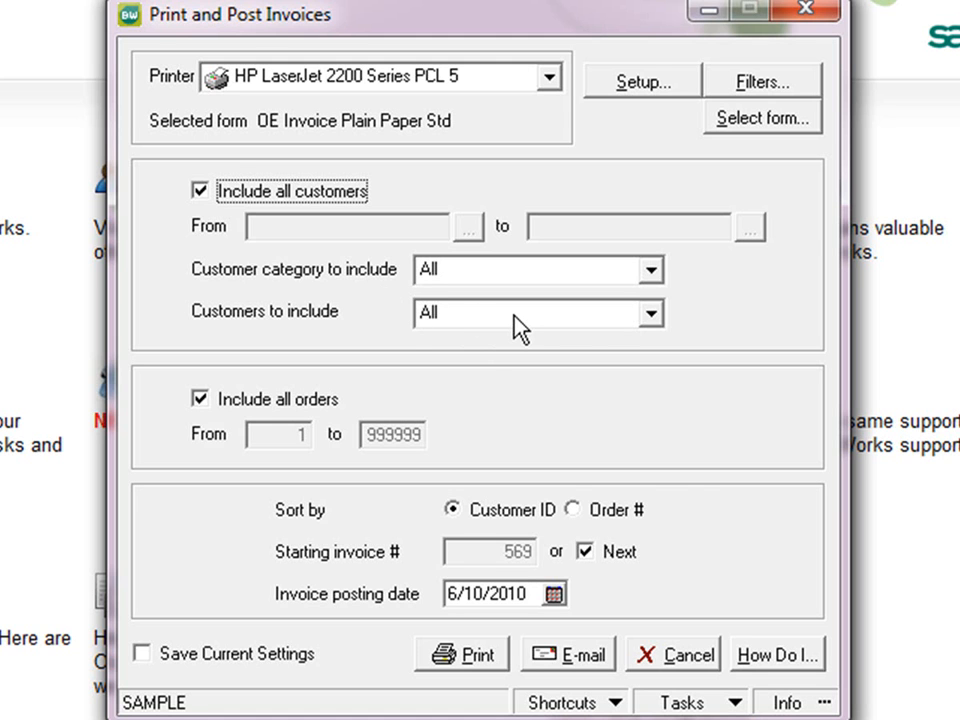
click(462, 654)
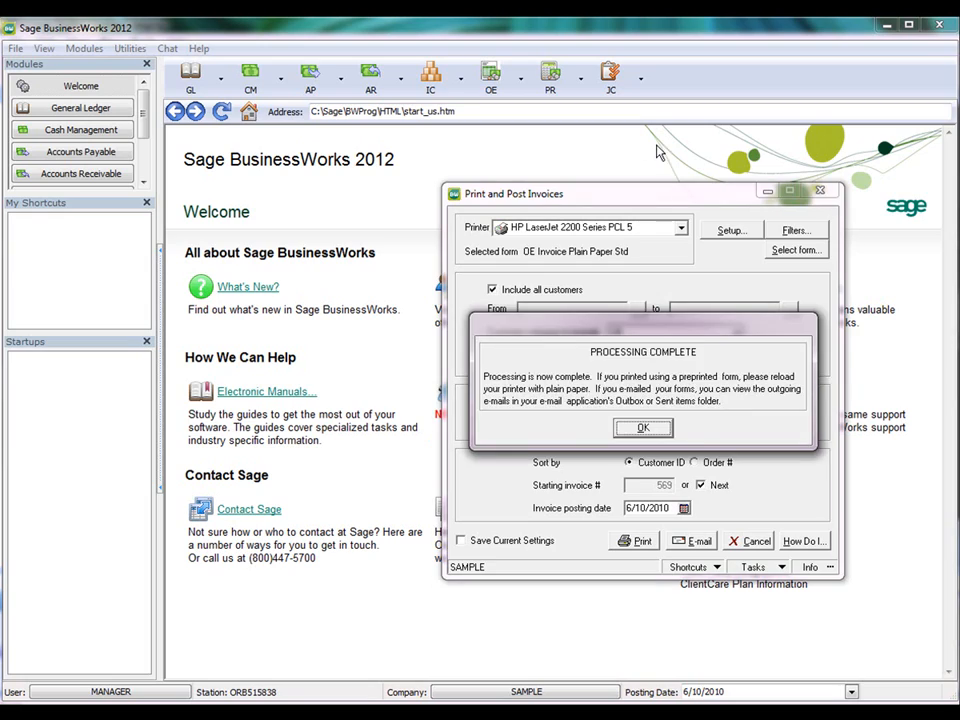
click(643, 427)
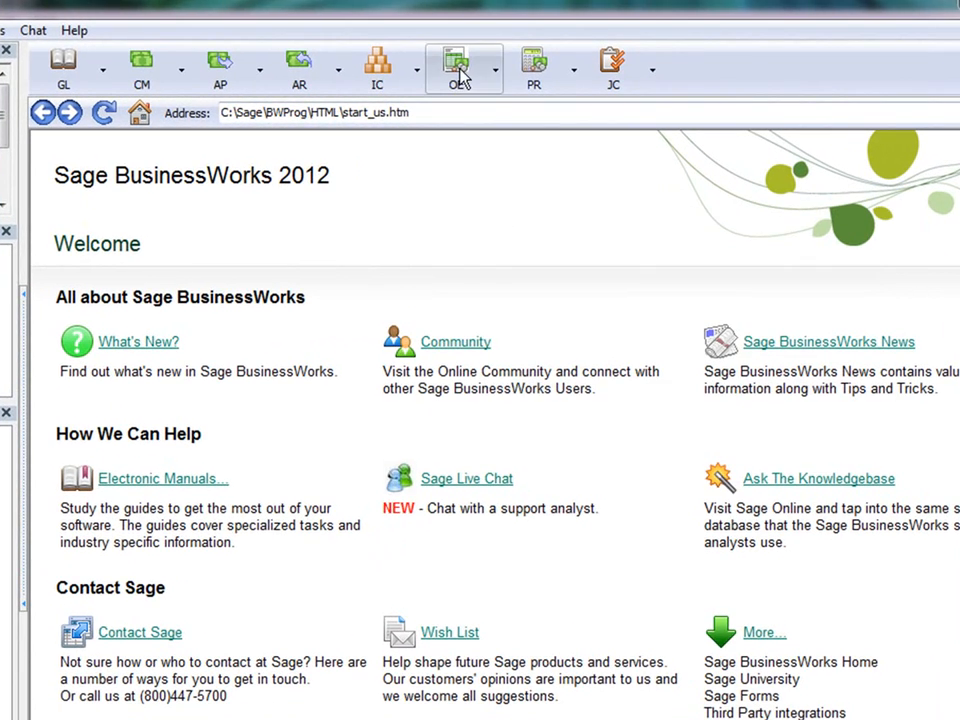
Start an ETC part return applied as credit card refund and view the card info
click(458, 68)
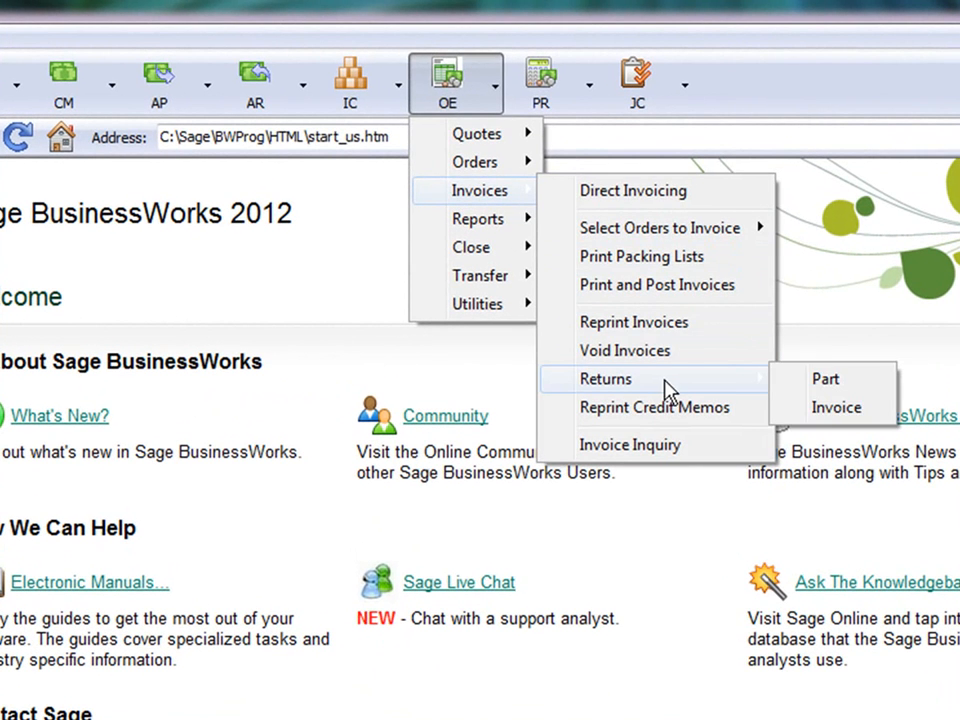
click(836, 407)
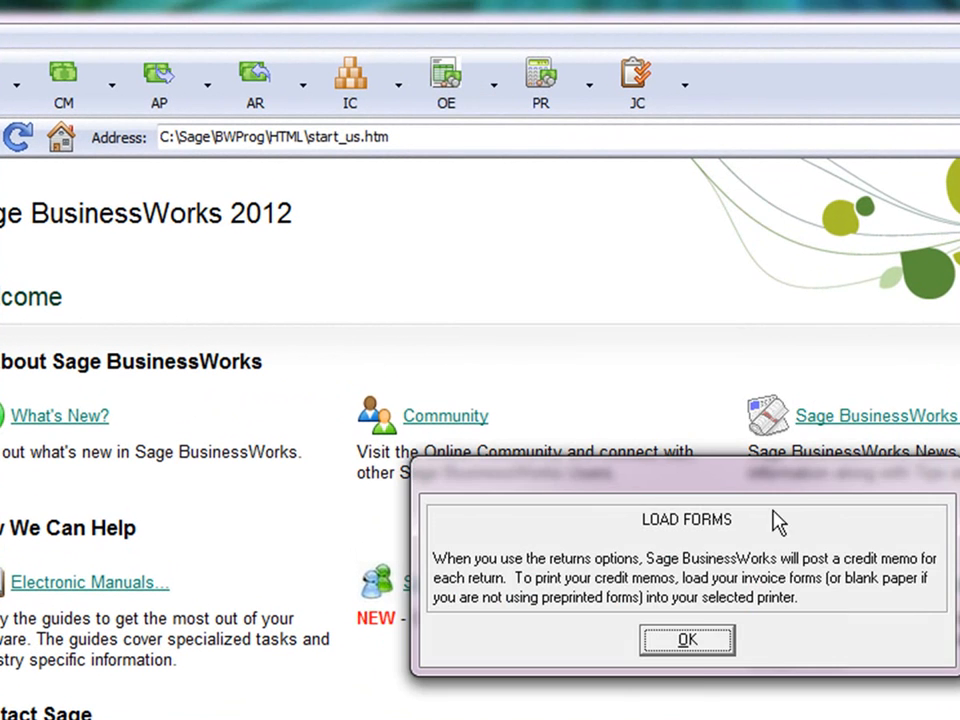
click(687, 640)
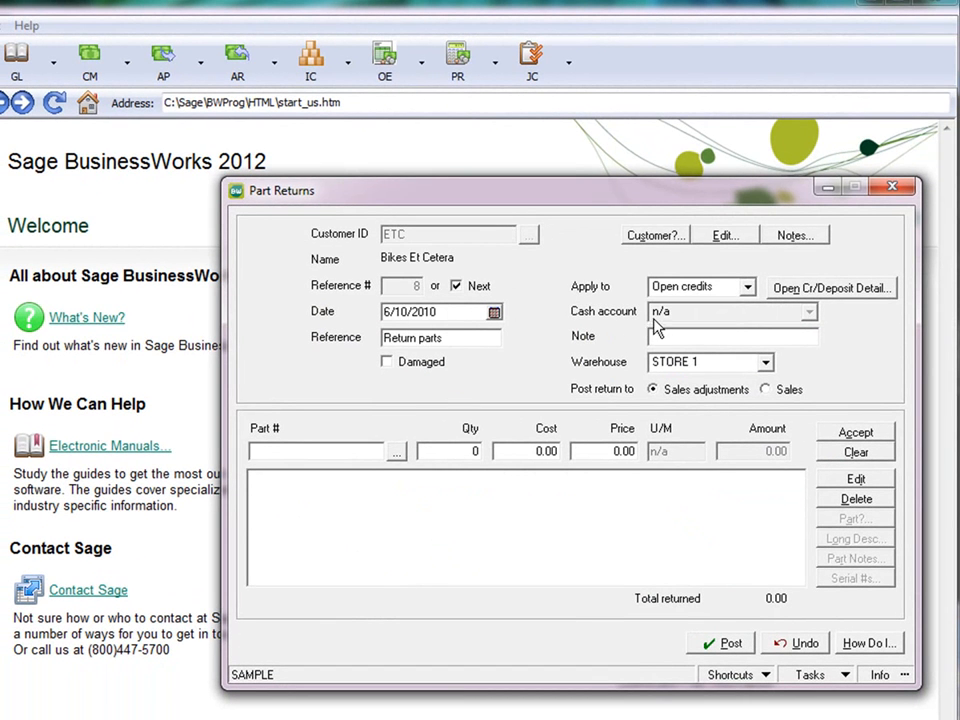
click(748, 287)
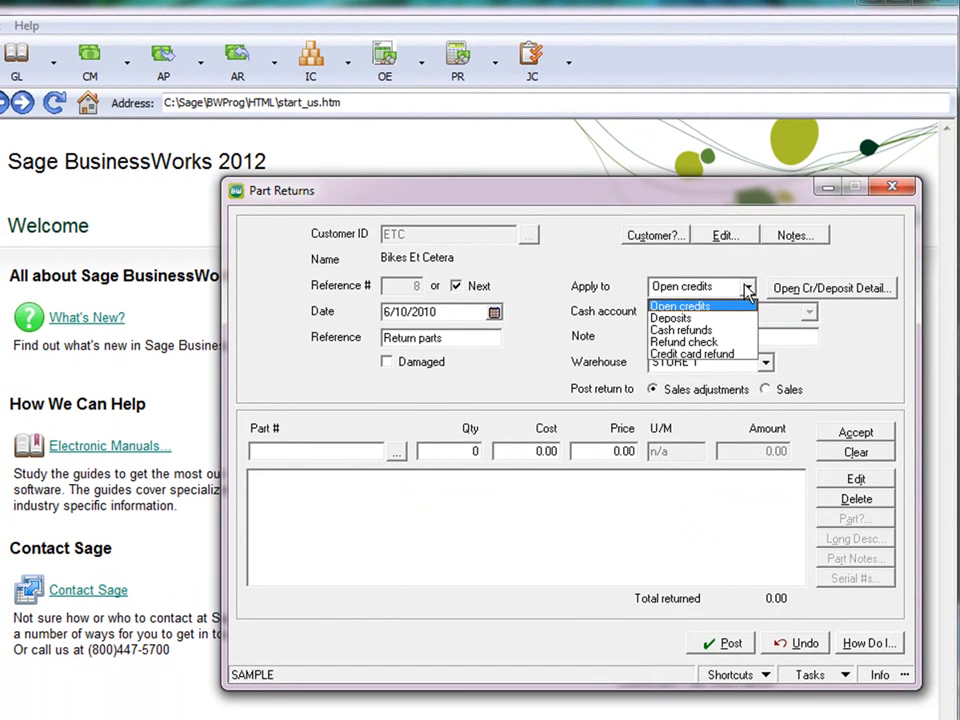
mouse_move(692, 354)
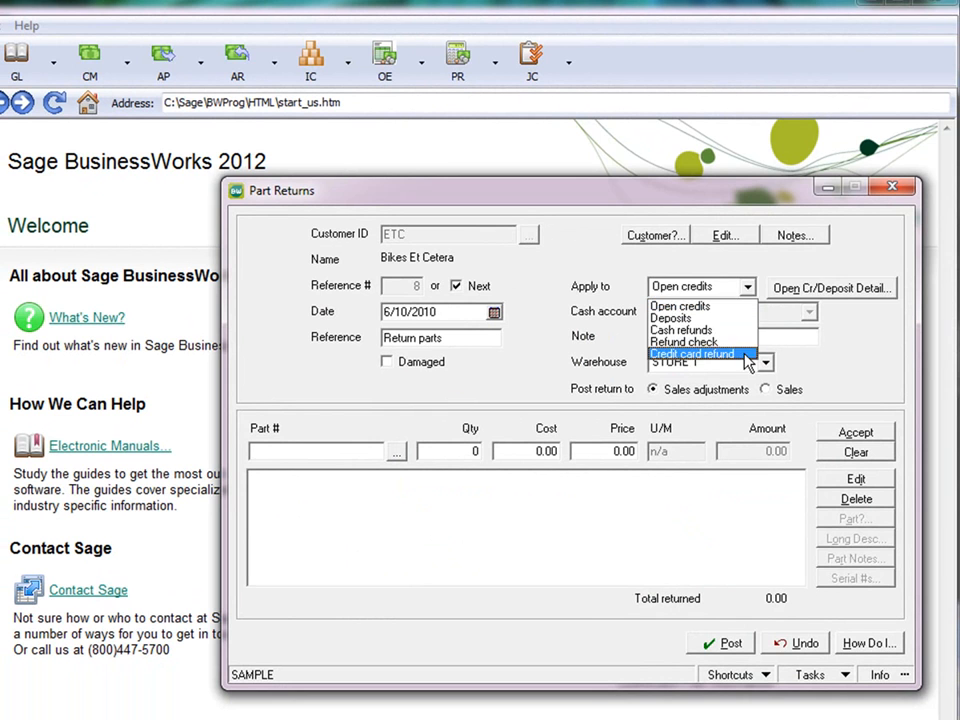
click(693, 354)
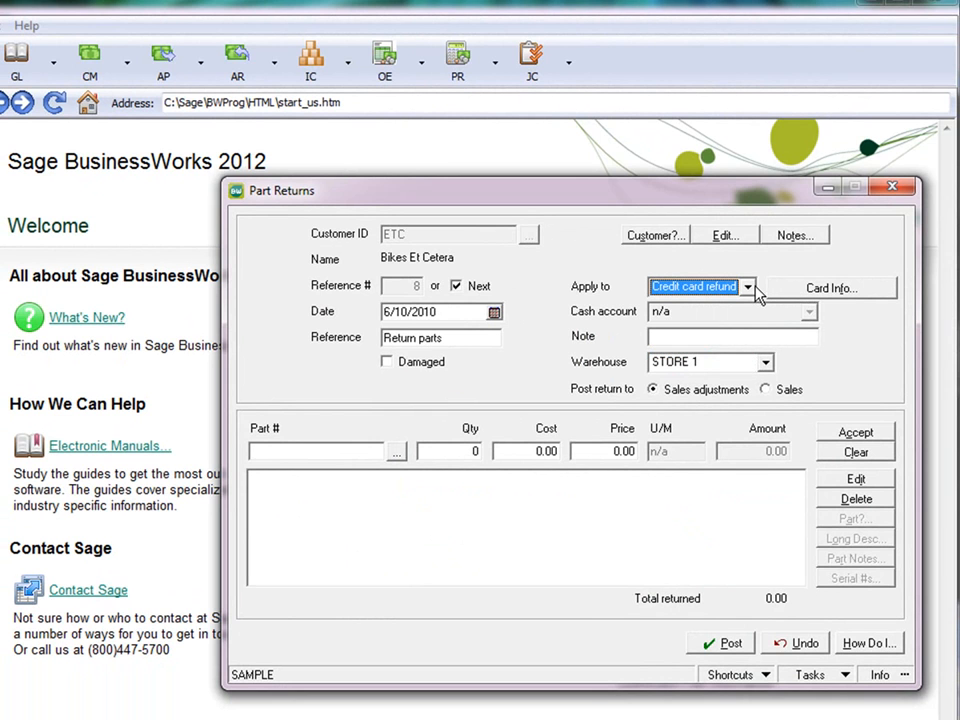
click(745, 287)
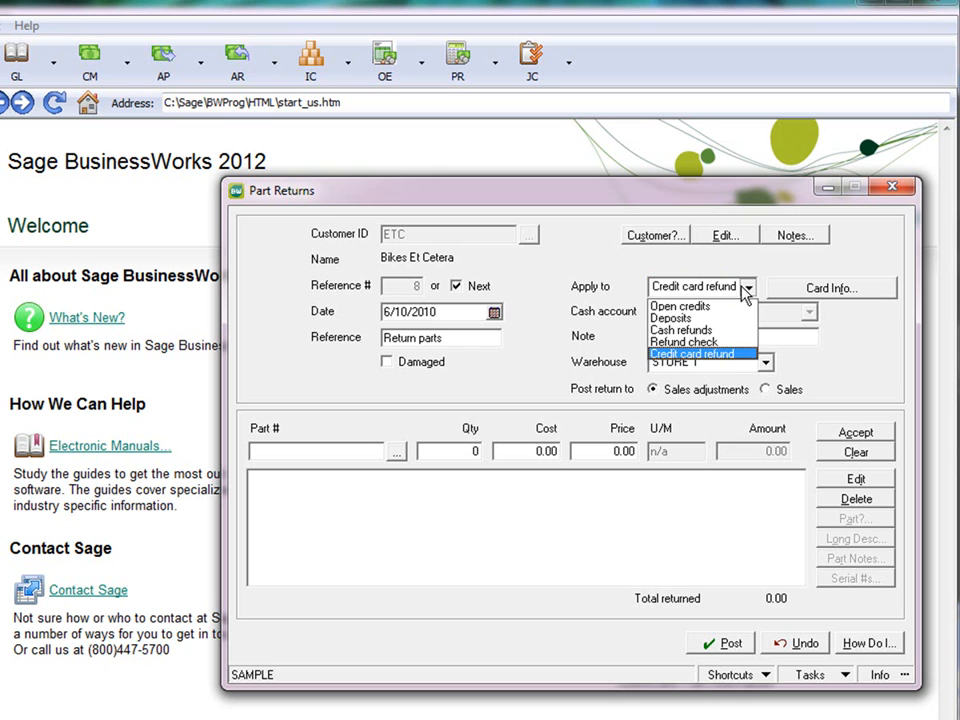
click(680, 306)
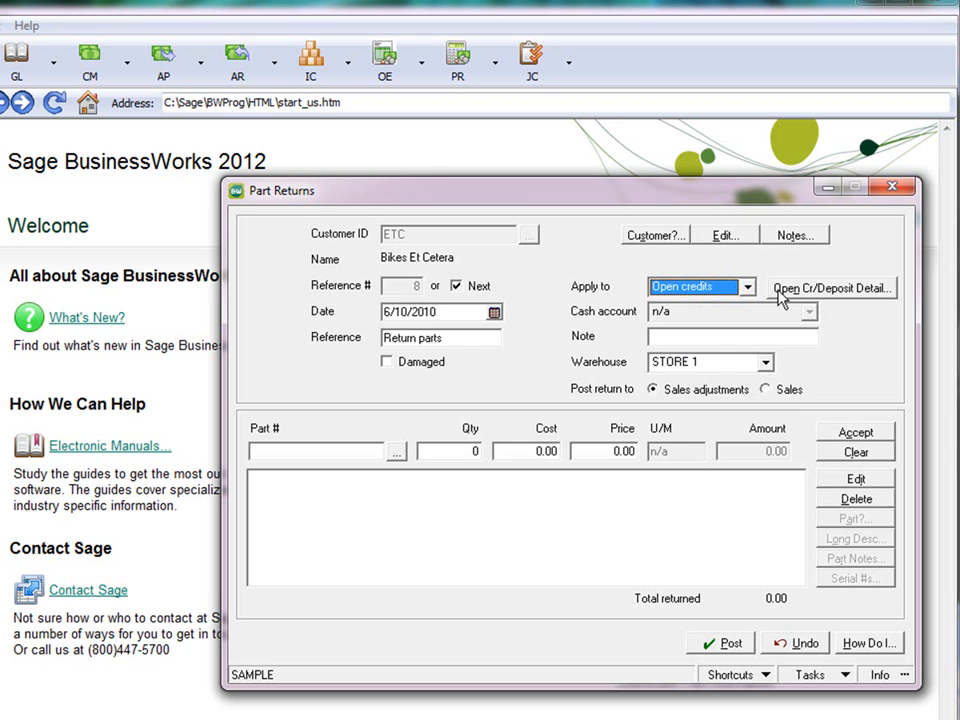
click(690, 287)
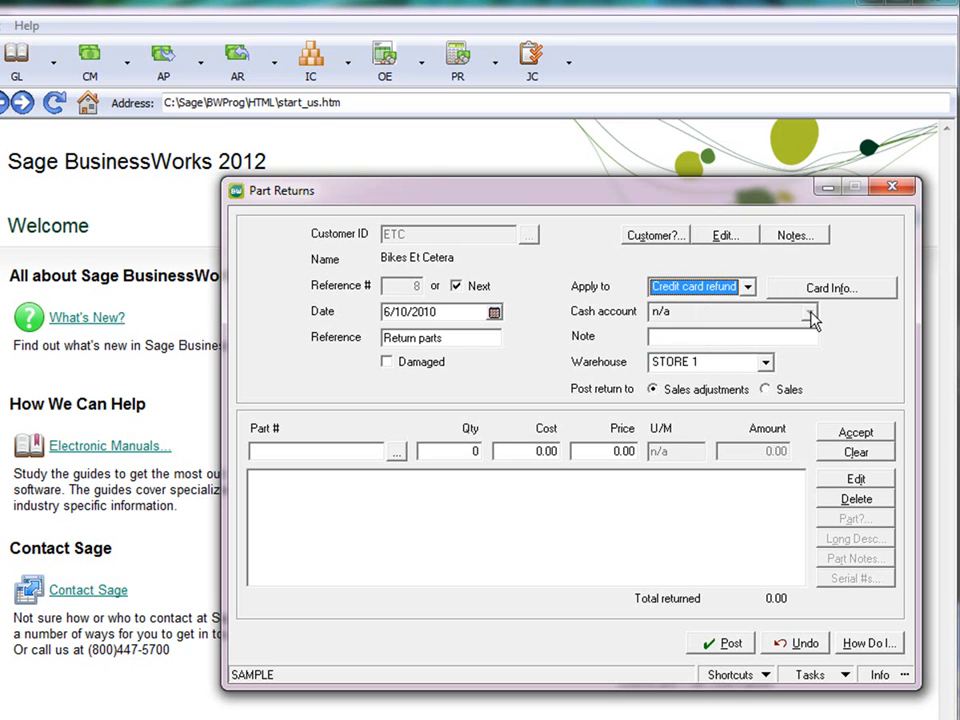
mouse_move(825, 290)
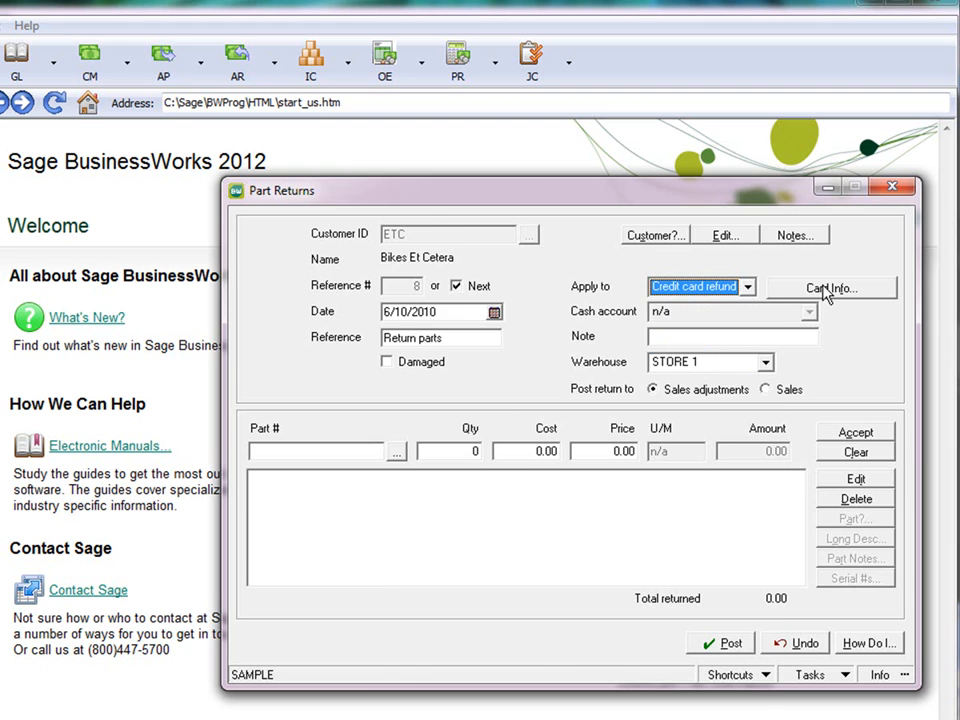
click(830, 288)
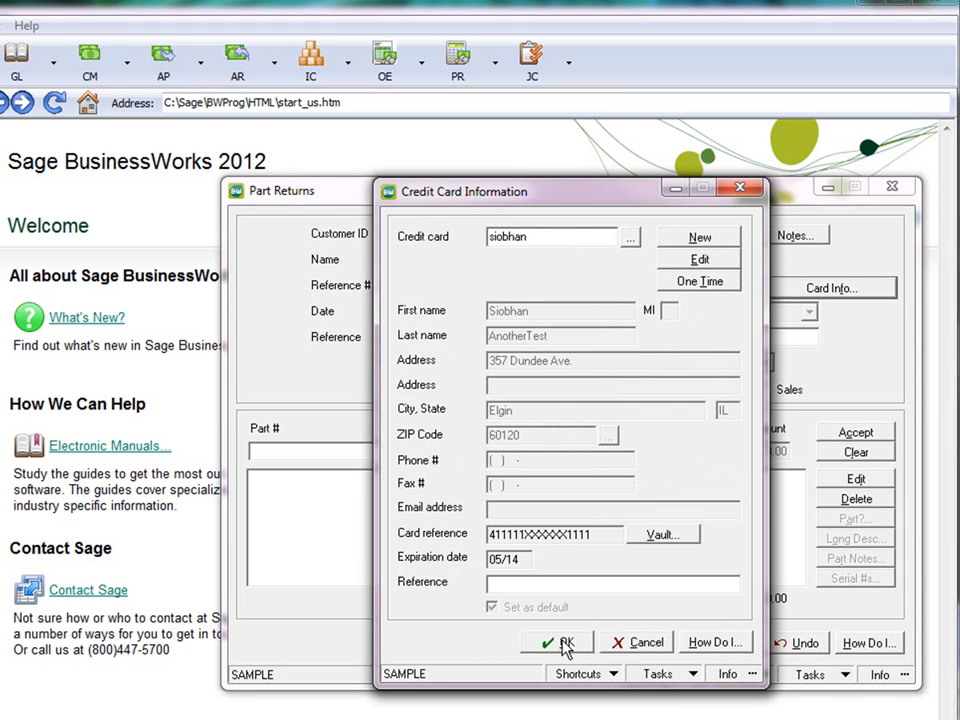
Confirm the card, add one part 1005 at 195.00, and post the return
click(557, 642)
text(1005)
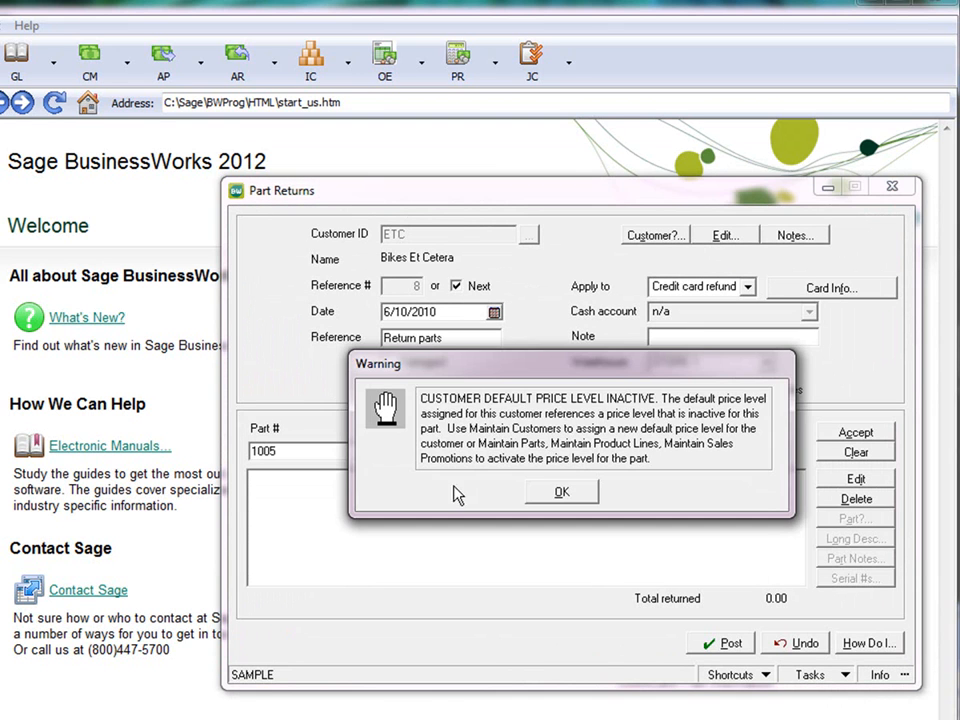
click(561, 491)
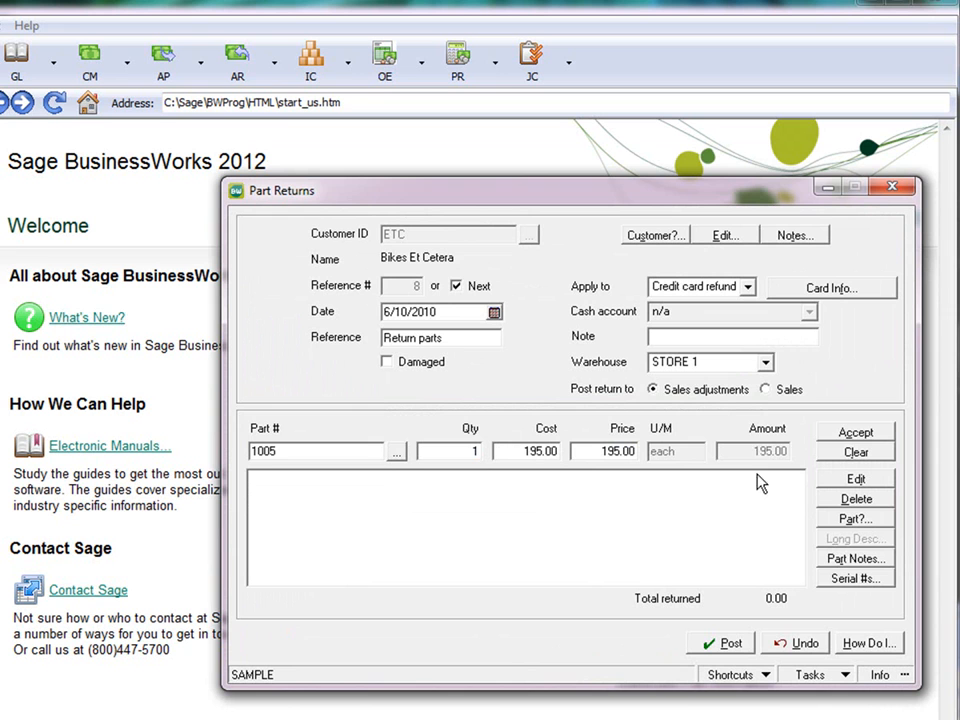
click(855, 432)
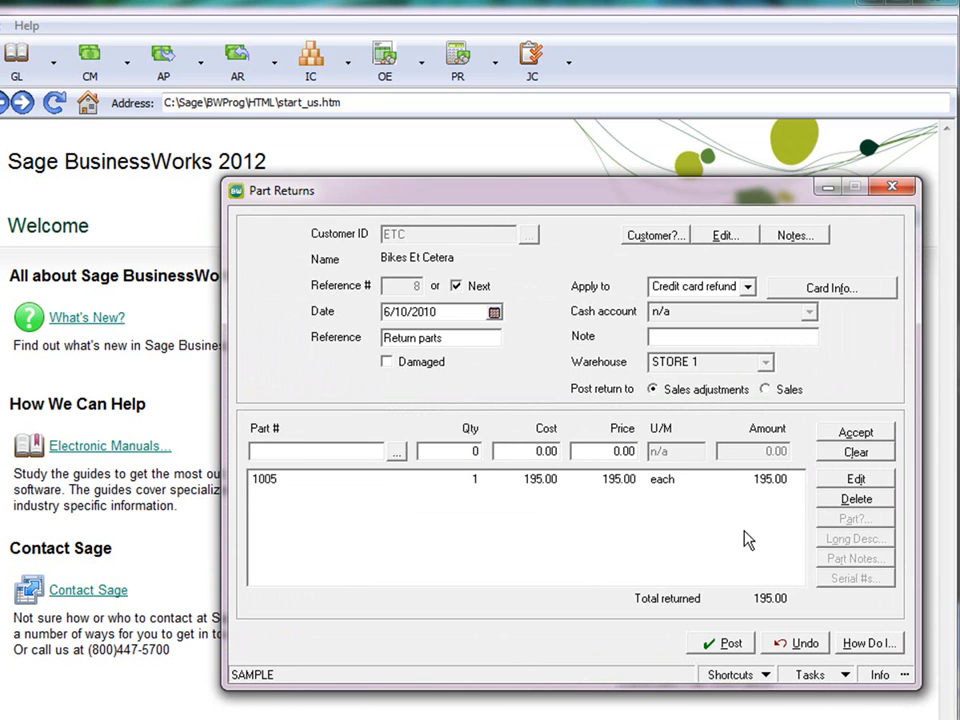
click(731, 643)
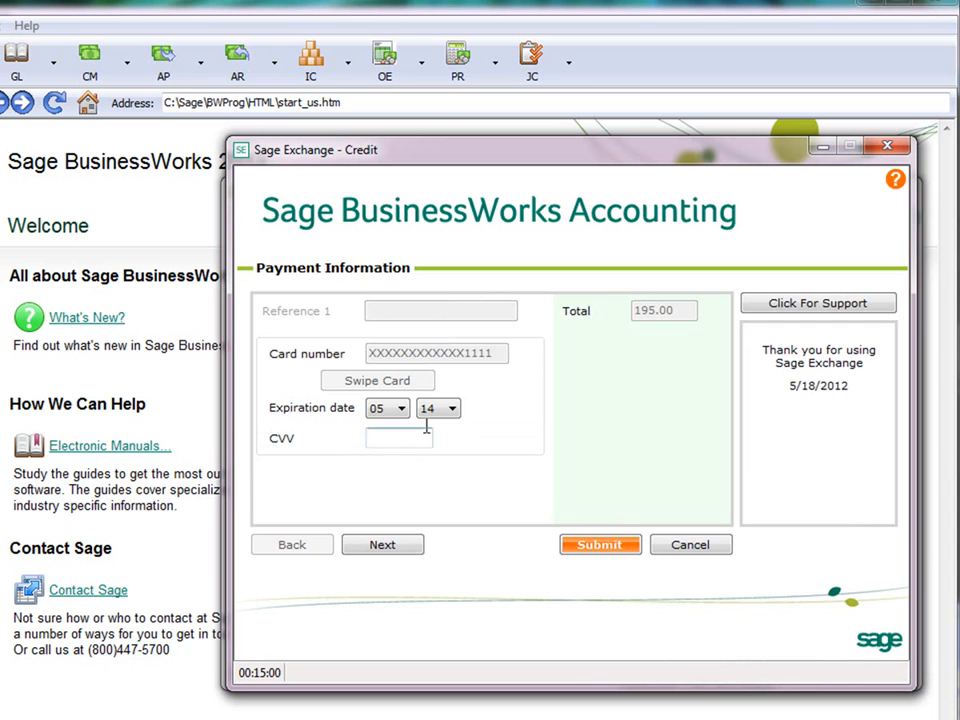
mouse_move(555, 390)
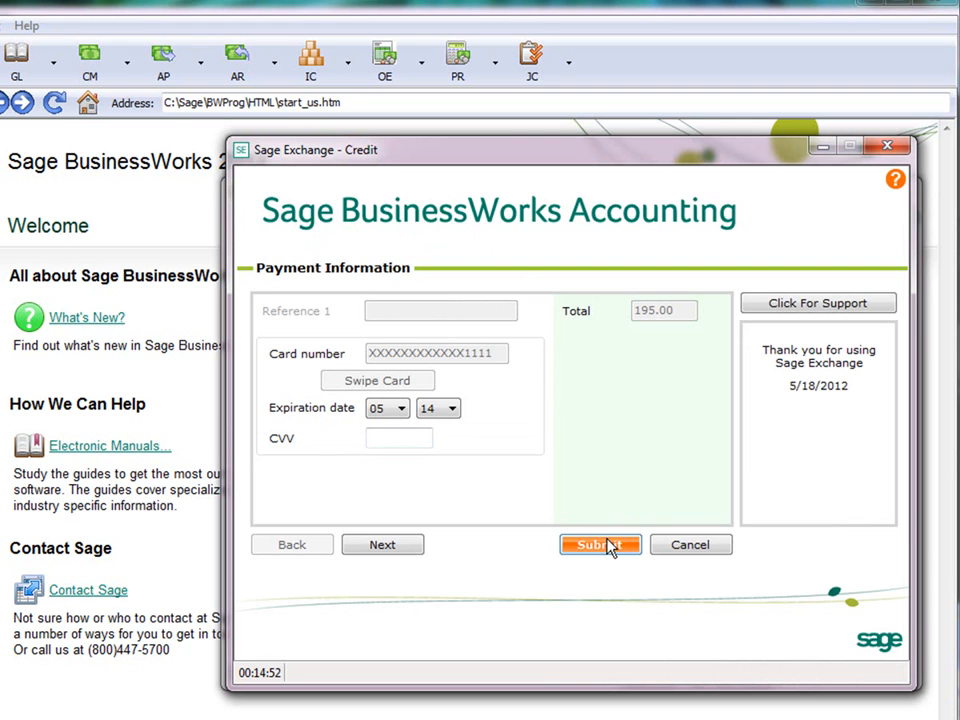
Submit the 195.00 credit to card ending 1111 with No Print
click(600, 544)
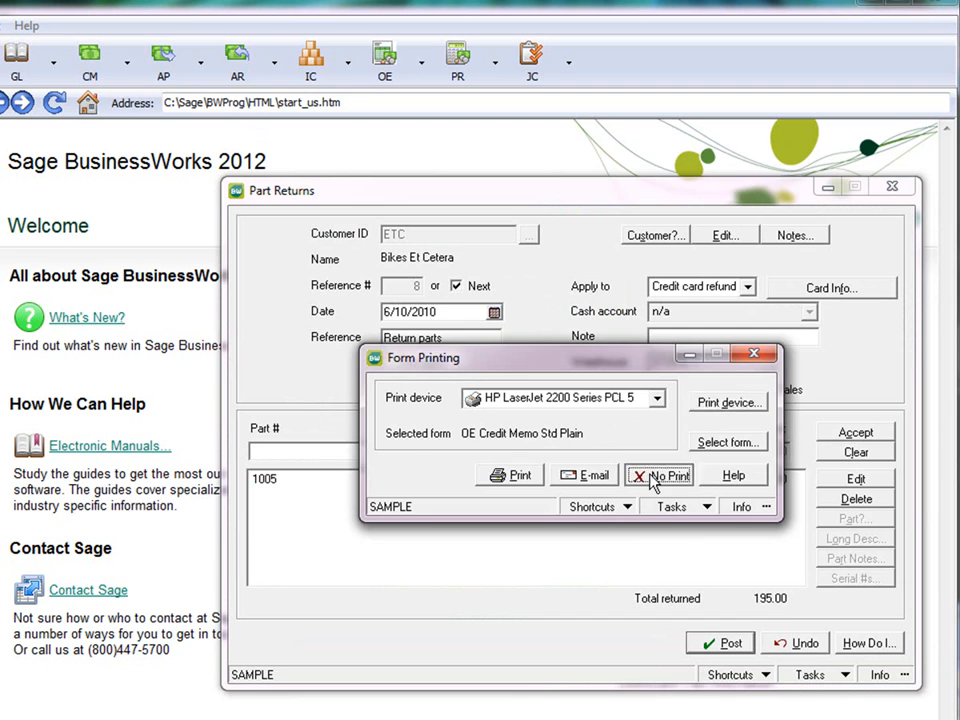
click(659, 475)
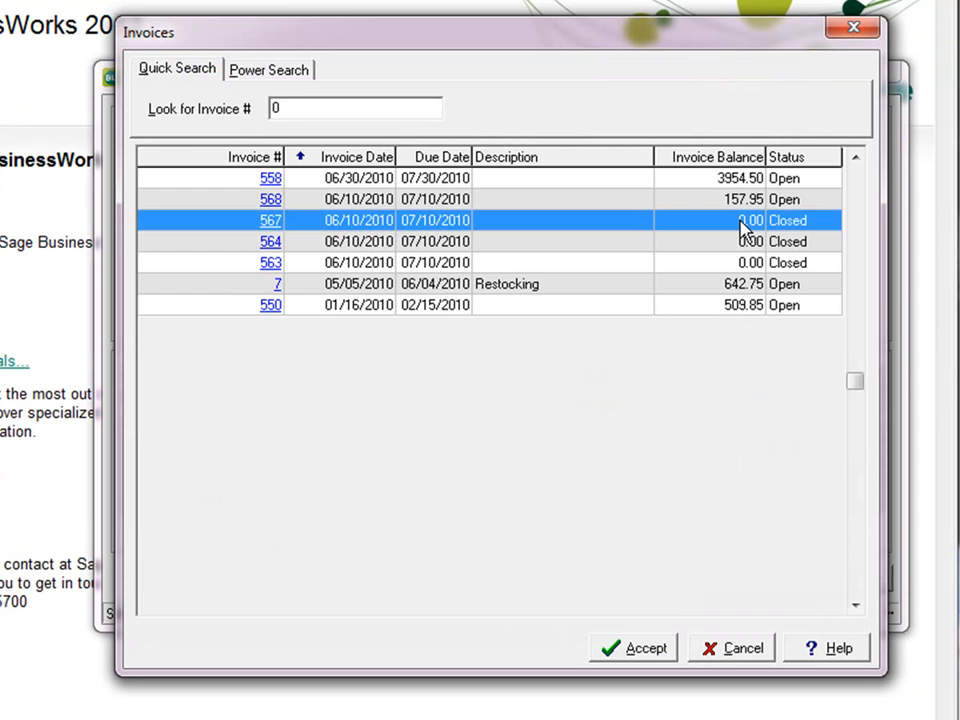
Pick invoice 567 for the ETC return and set excess credit to credit card refund
click(633, 648)
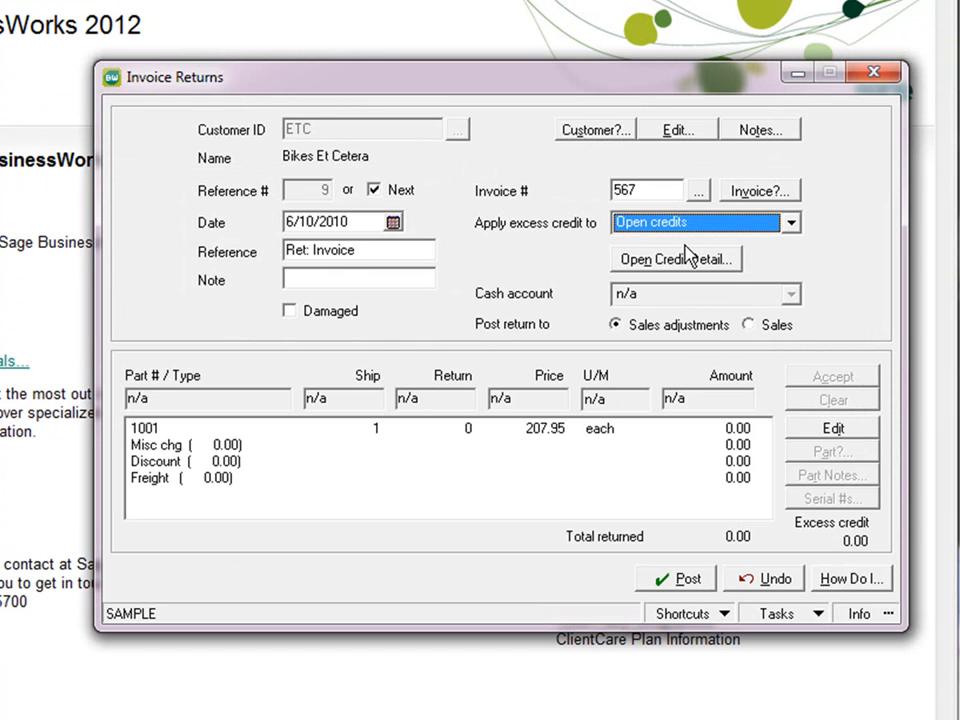
click(791, 222)
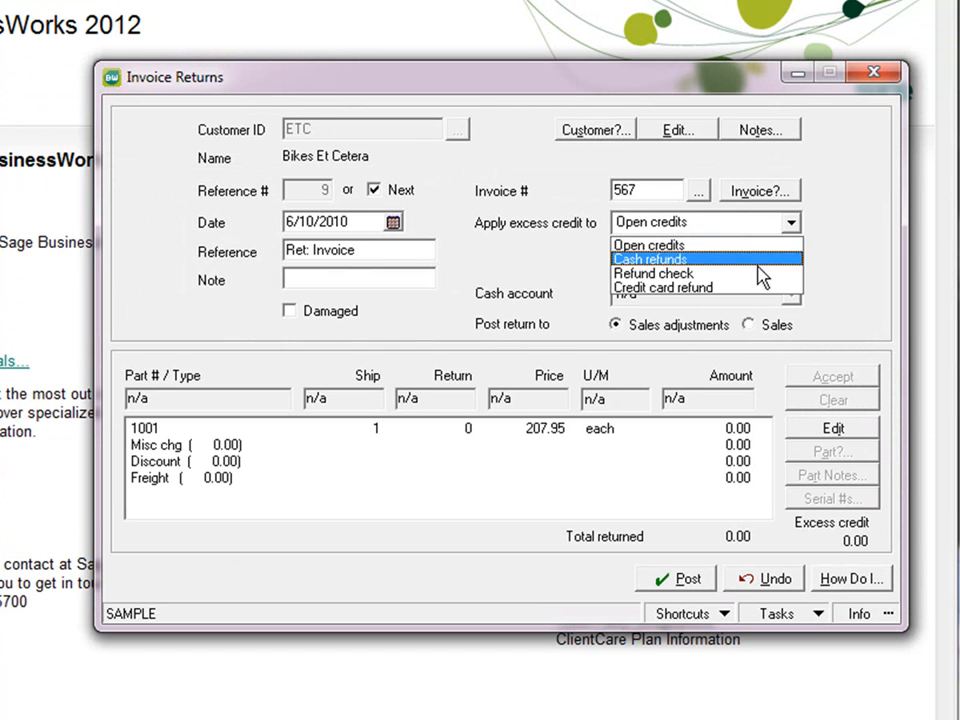
click(663, 288)
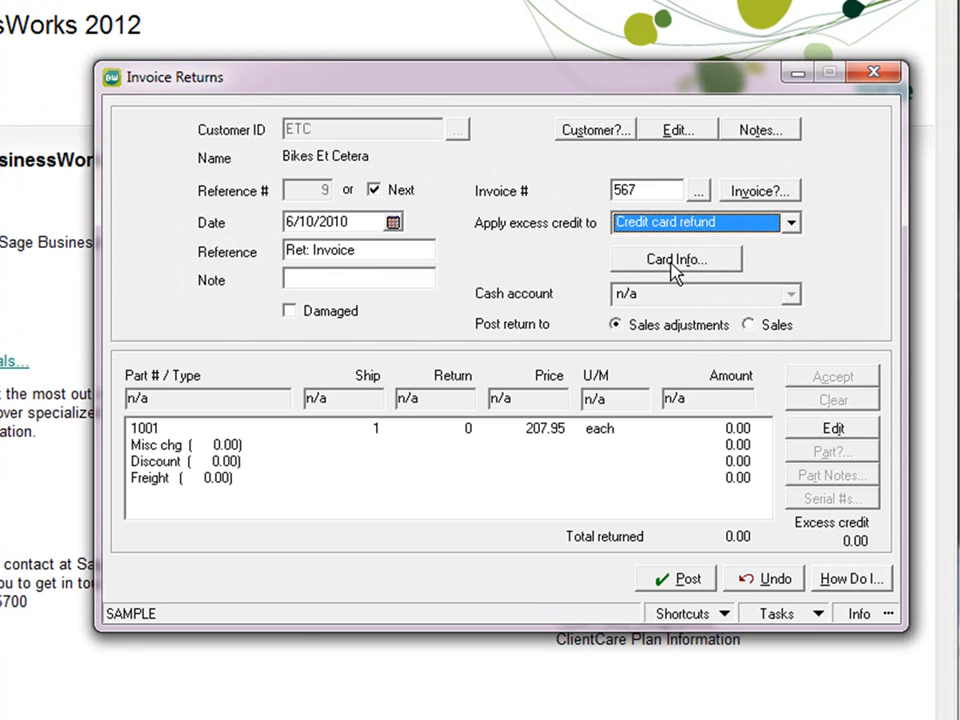
Select ETC's saved card expiring 05/01/2014 for the refund
click(676, 259)
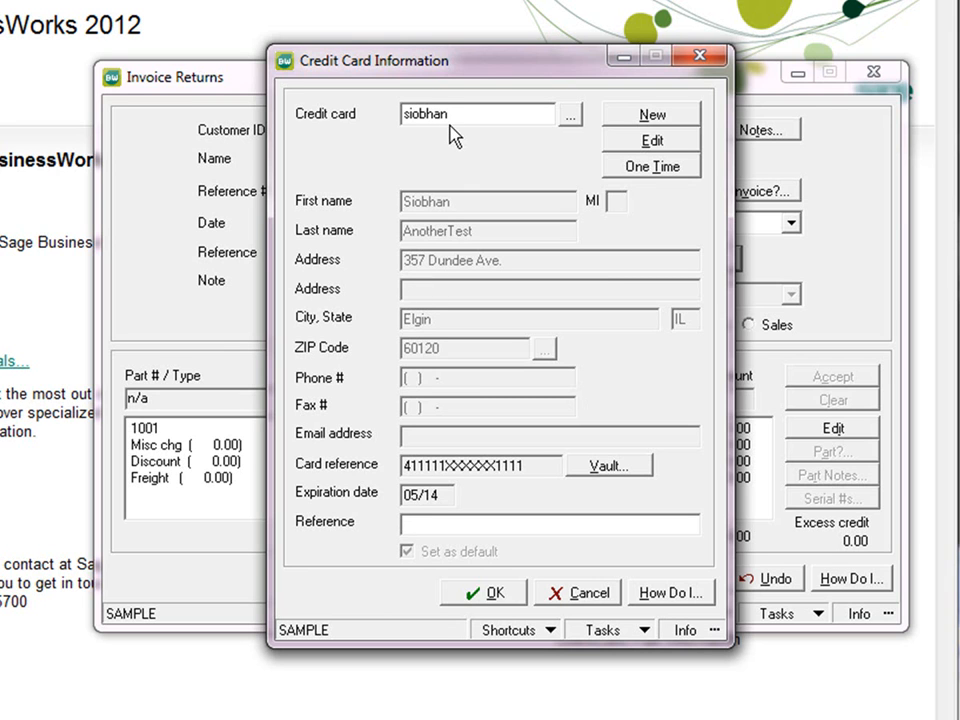
click(570, 114)
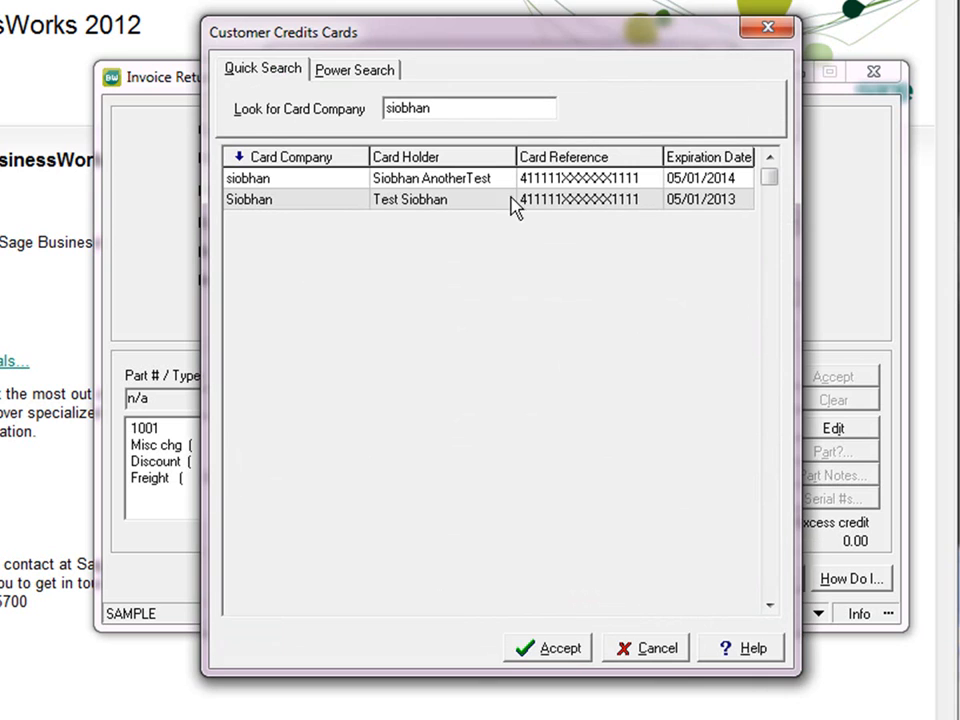
double_click(430, 178)
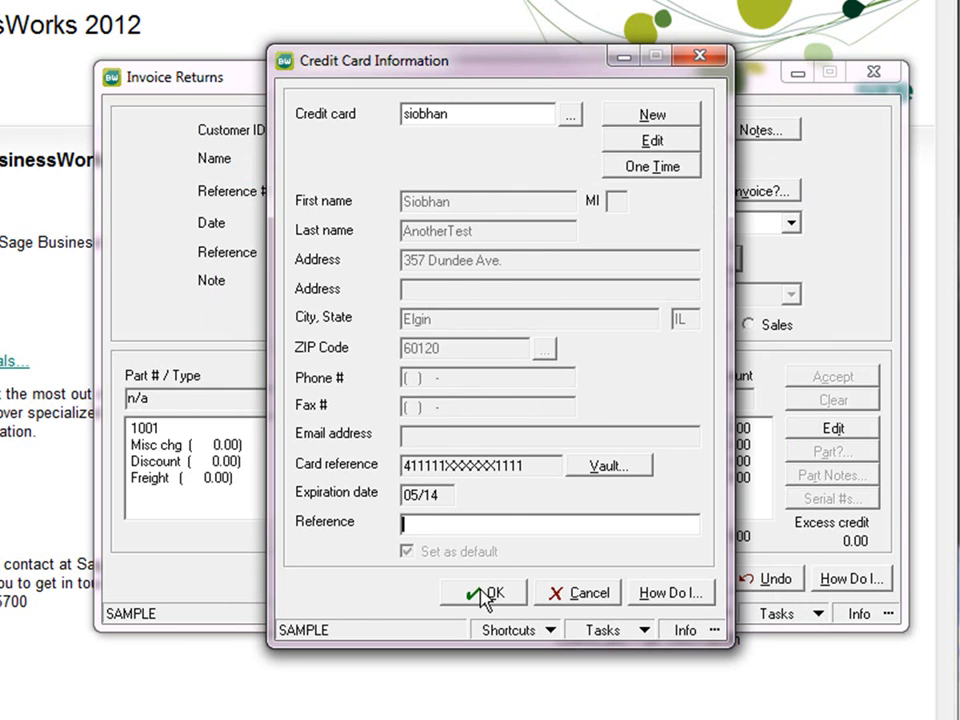
click(483, 592)
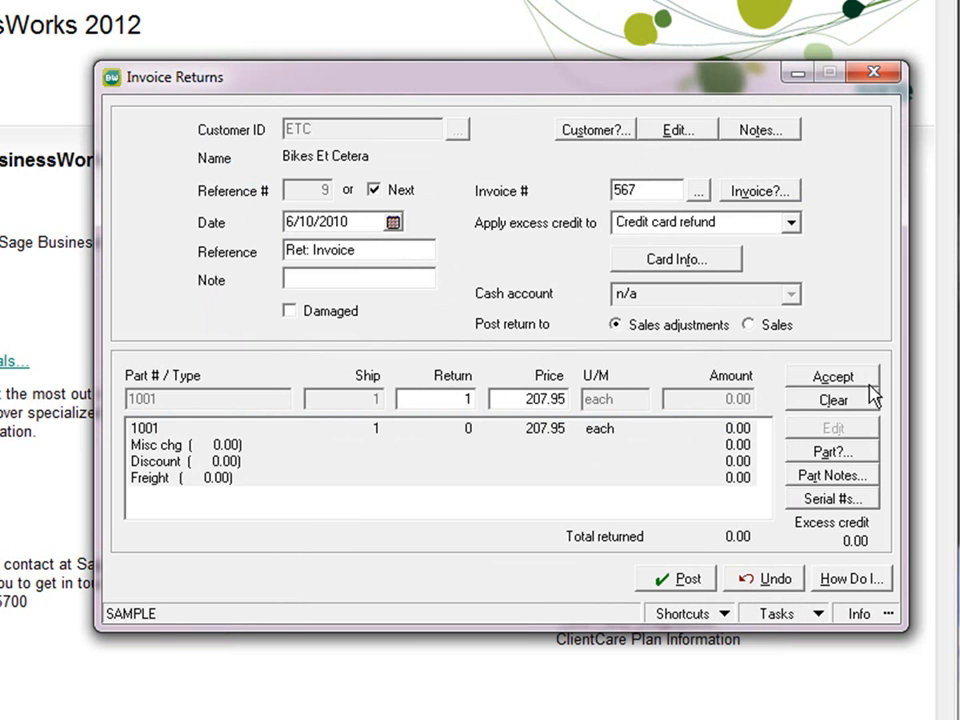
Return one part 1001, post without serial numbers, and submit the 207.95 card credit
click(684, 578)
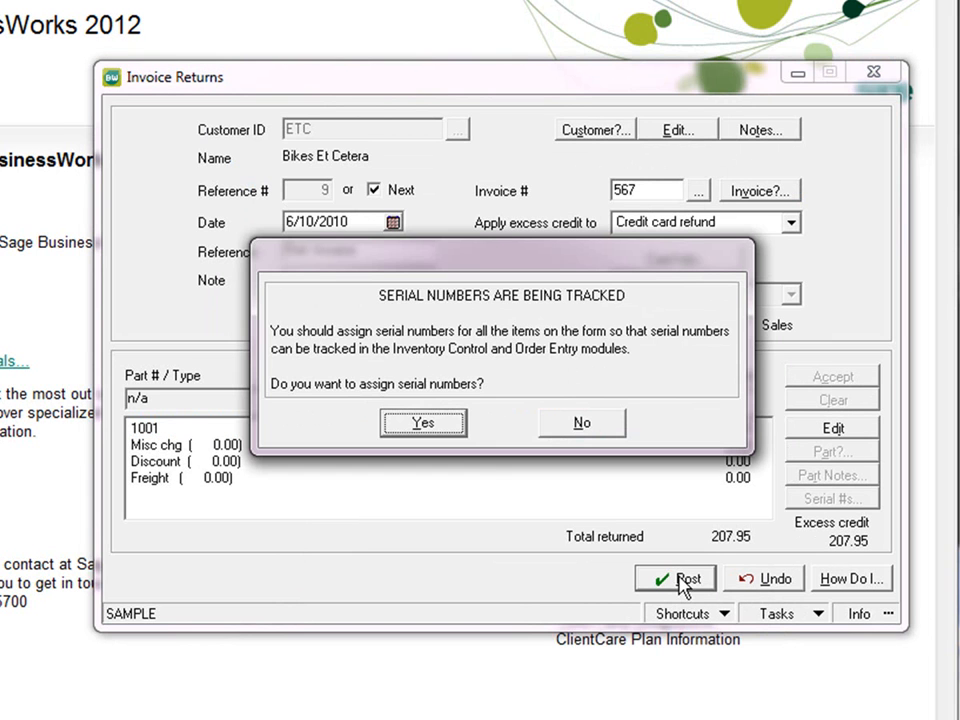
click(581, 422)
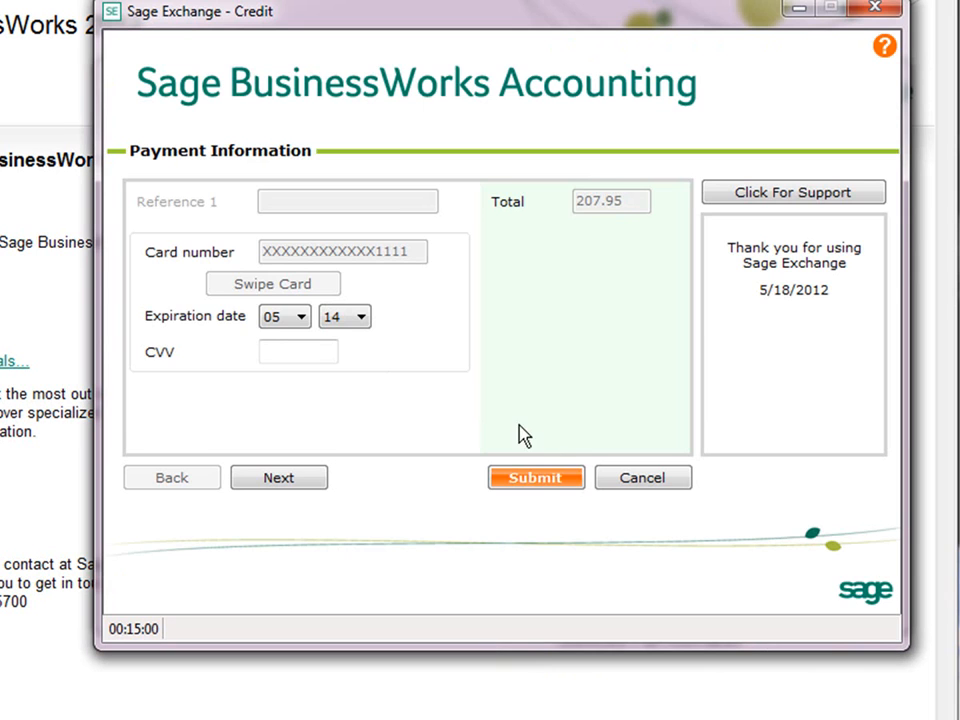
mouse_move(528, 460)
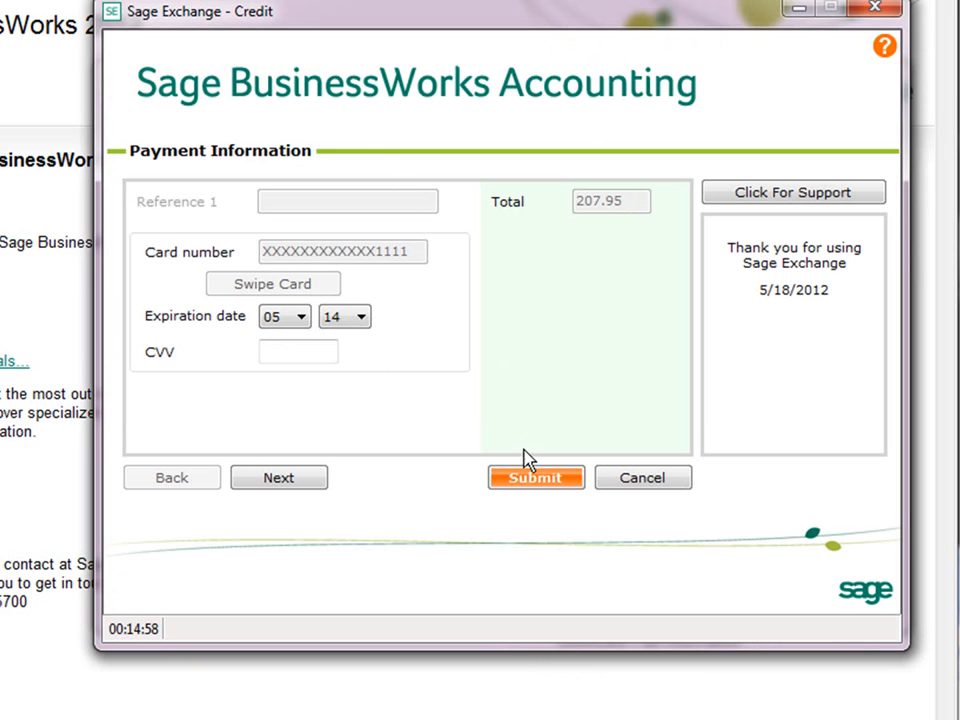
click(536, 477)
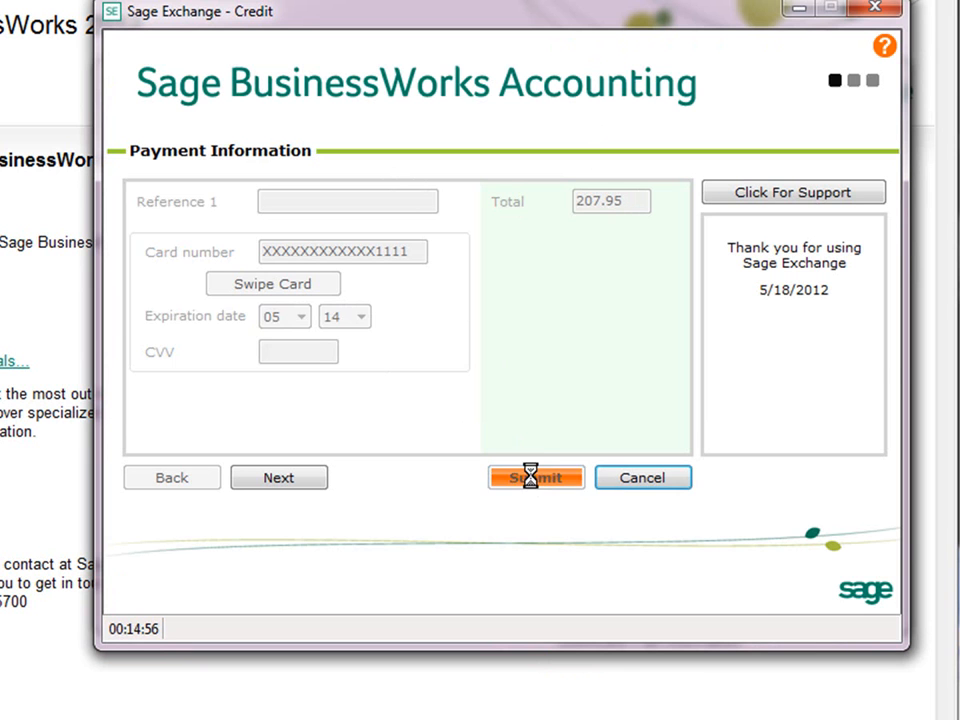
click(536, 477)
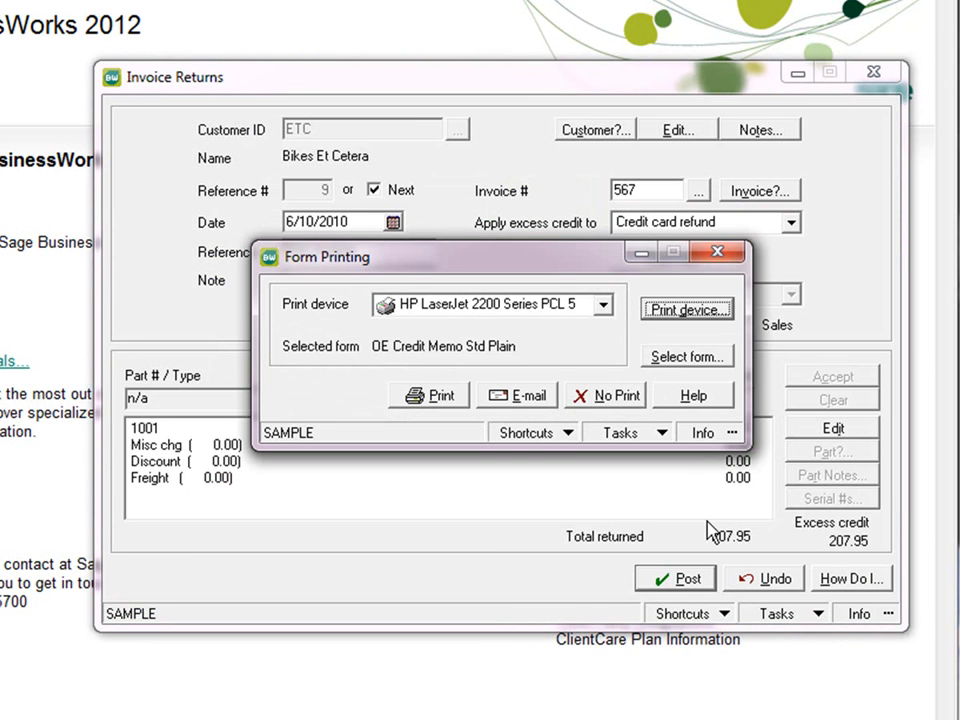
Finish the invoice 567 return for part 1001 with No Print, skipping the credit memo
click(605, 395)
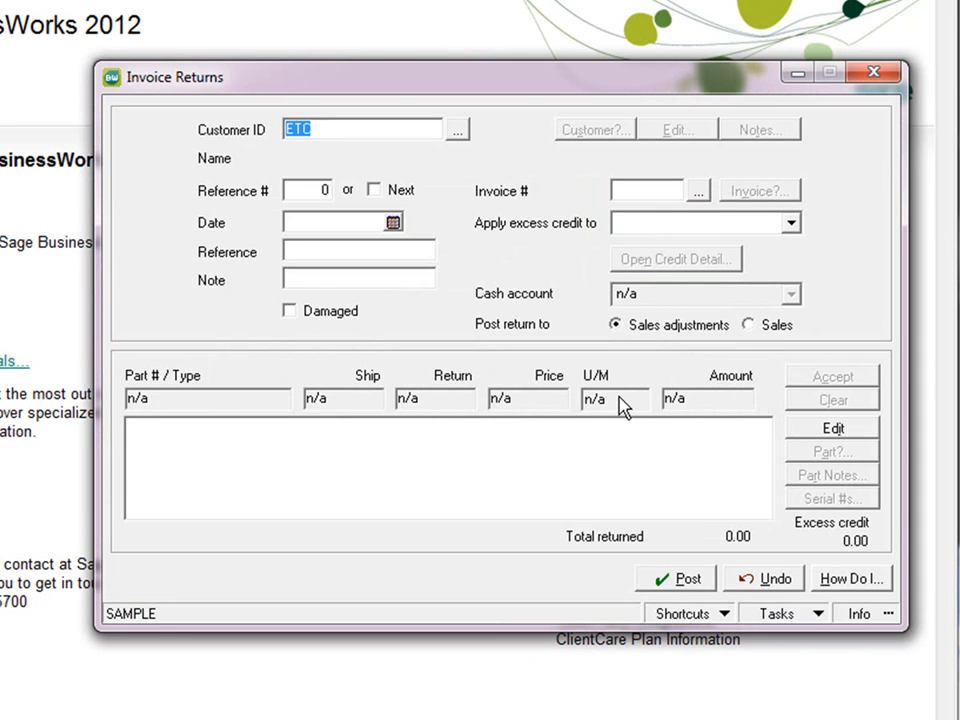
mouse_move(640, 415)
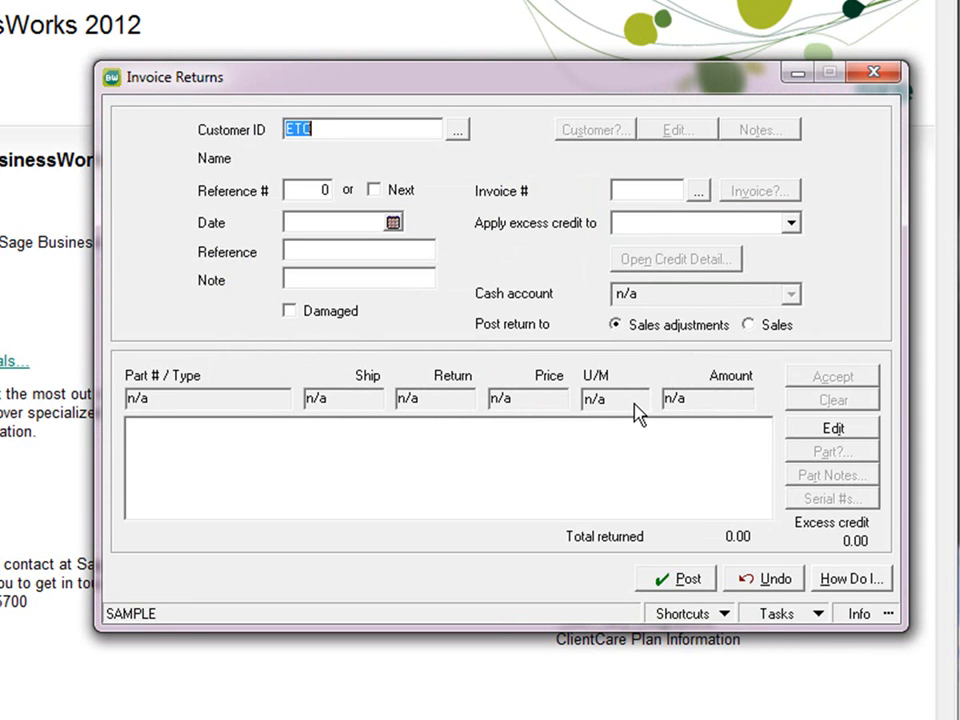